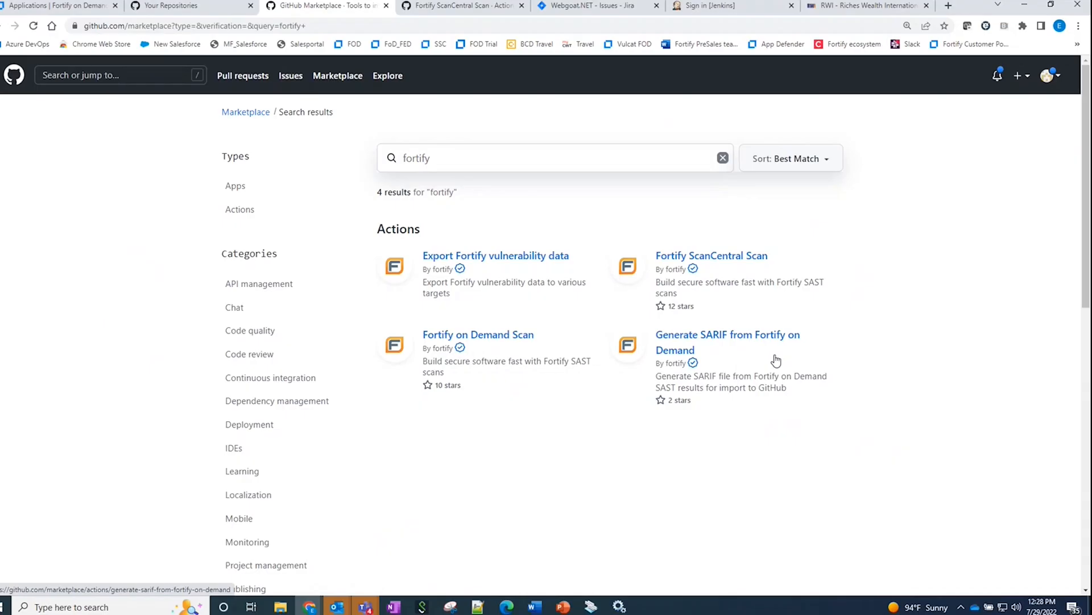
pyautogui.moveTo(526, 346)
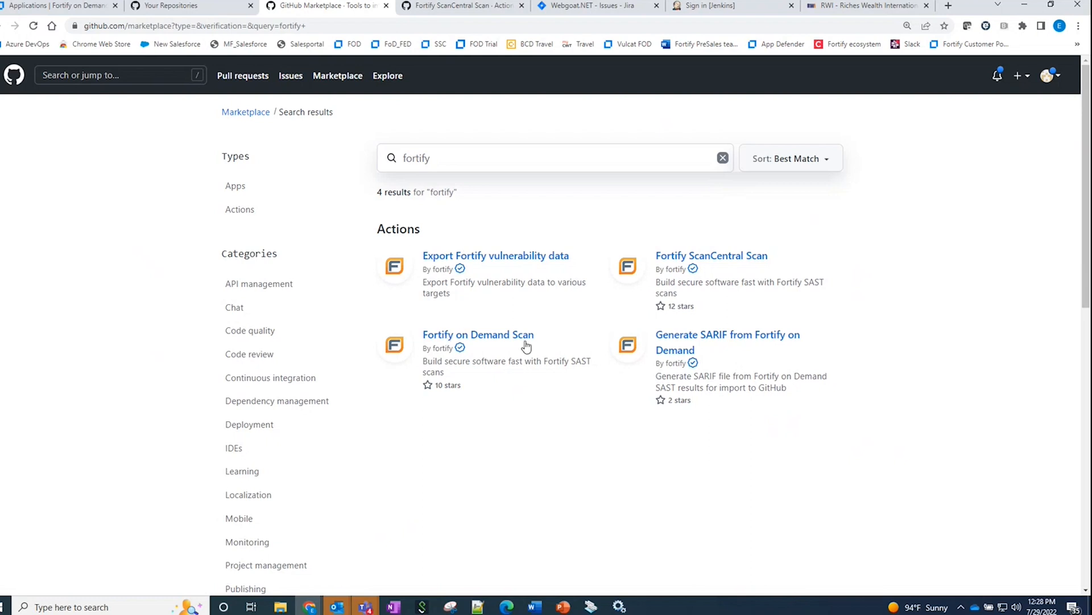
# Switch to the Fortify ScanCentral Scan Marketplace action page
pyautogui.click(710, 255)
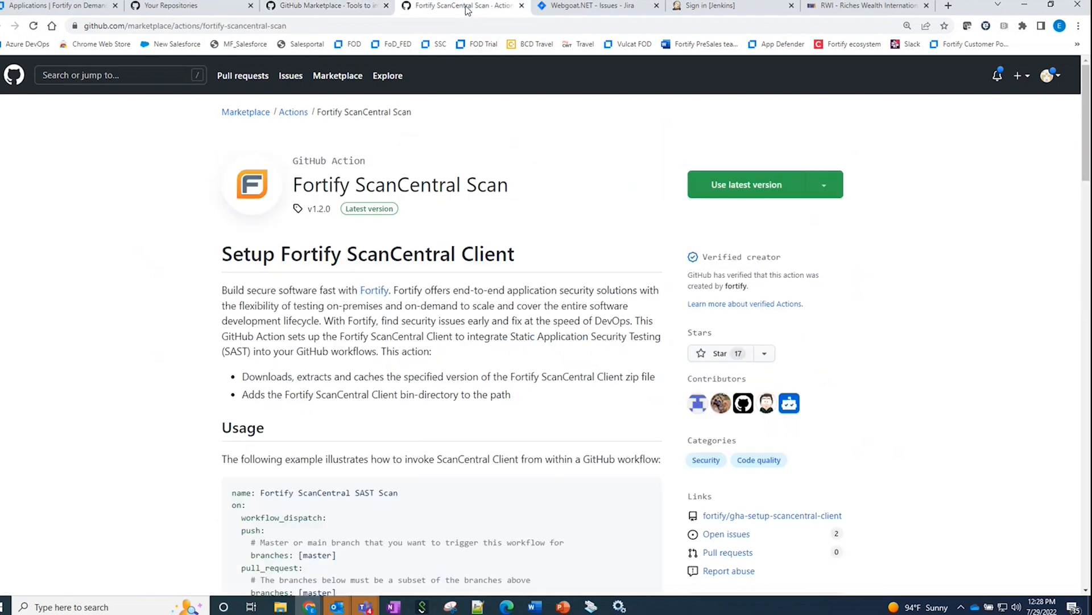
pyautogui.scroll(-3)
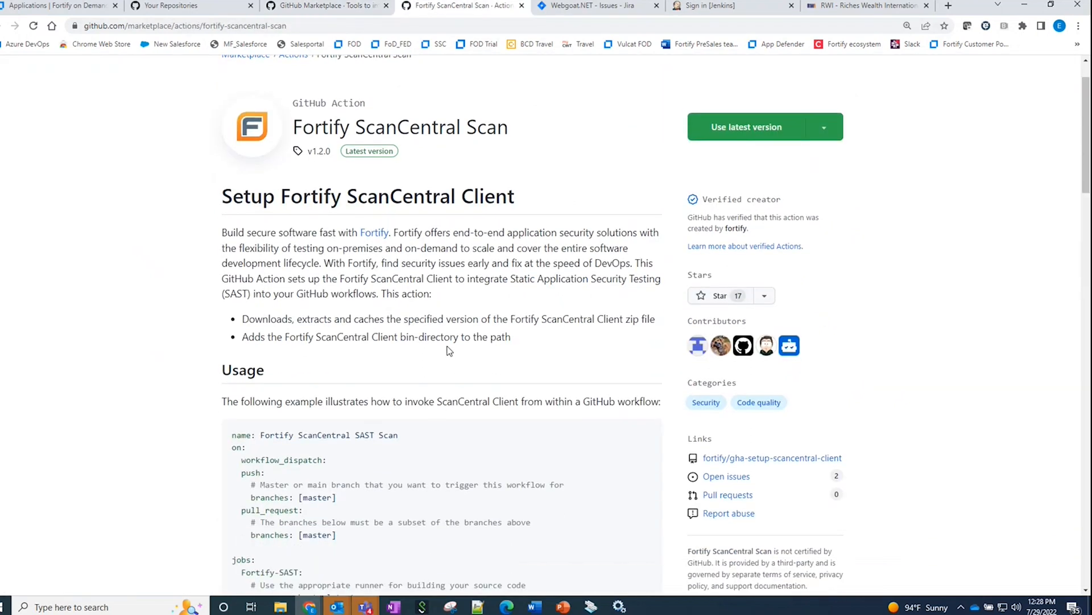
pyautogui.scroll(-3)
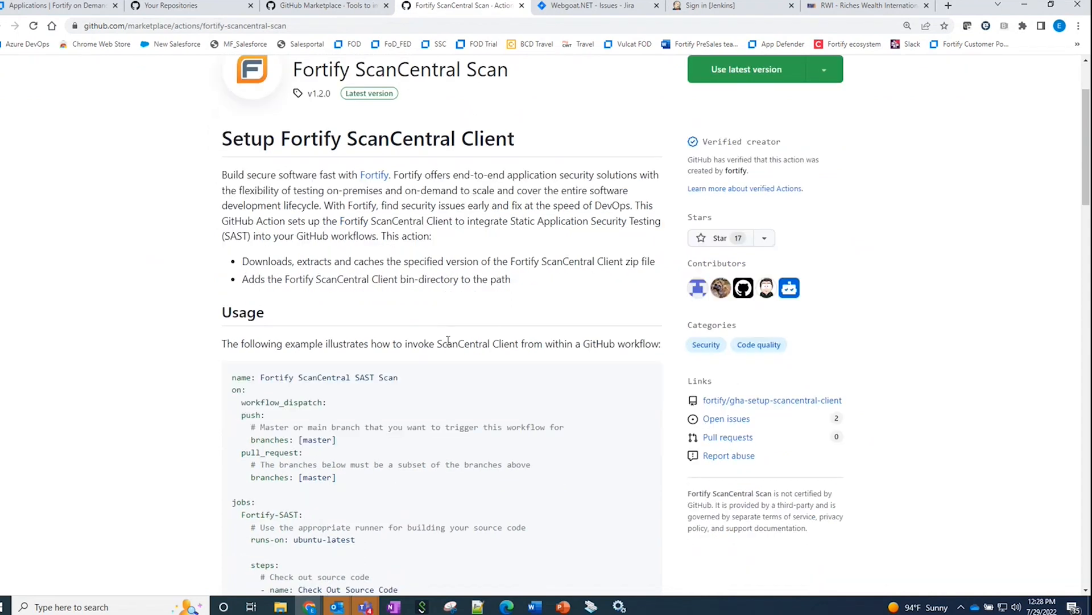
pyautogui.scroll(-3)
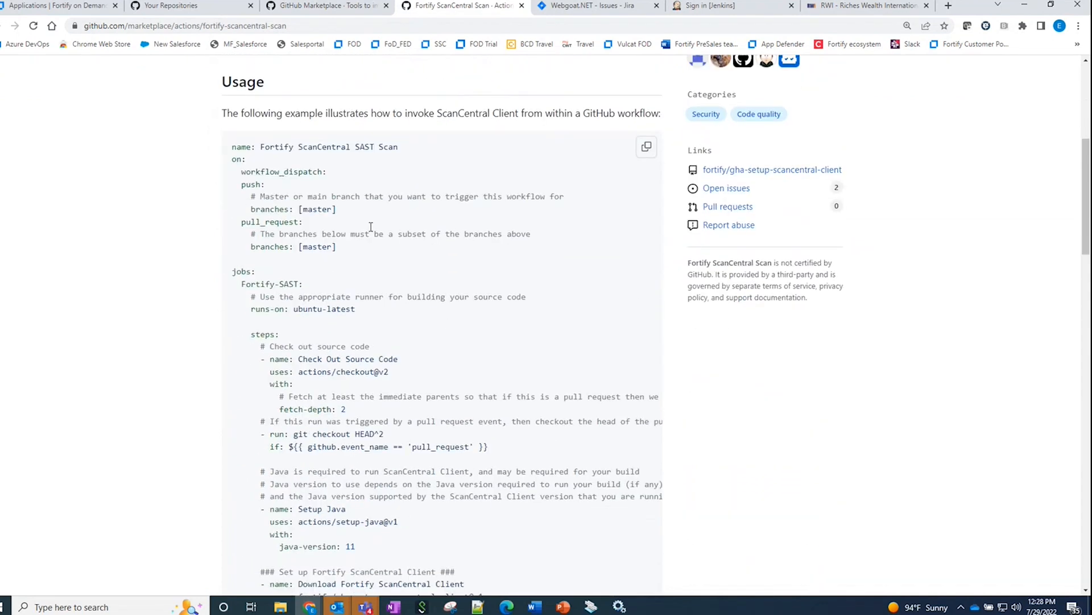
pyautogui.scroll(-3)
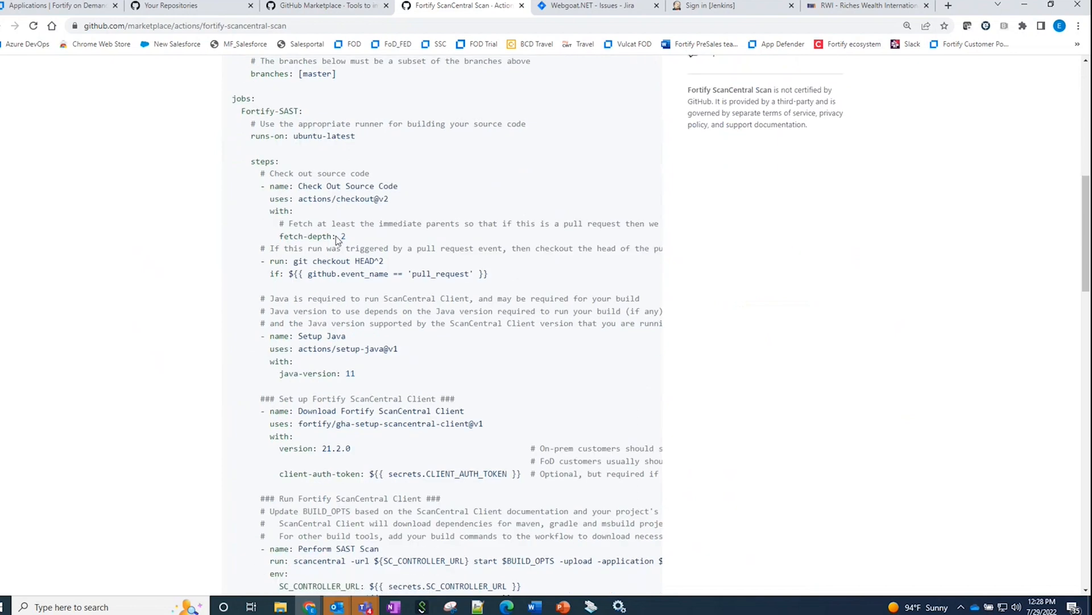
pyautogui.scroll(-3)
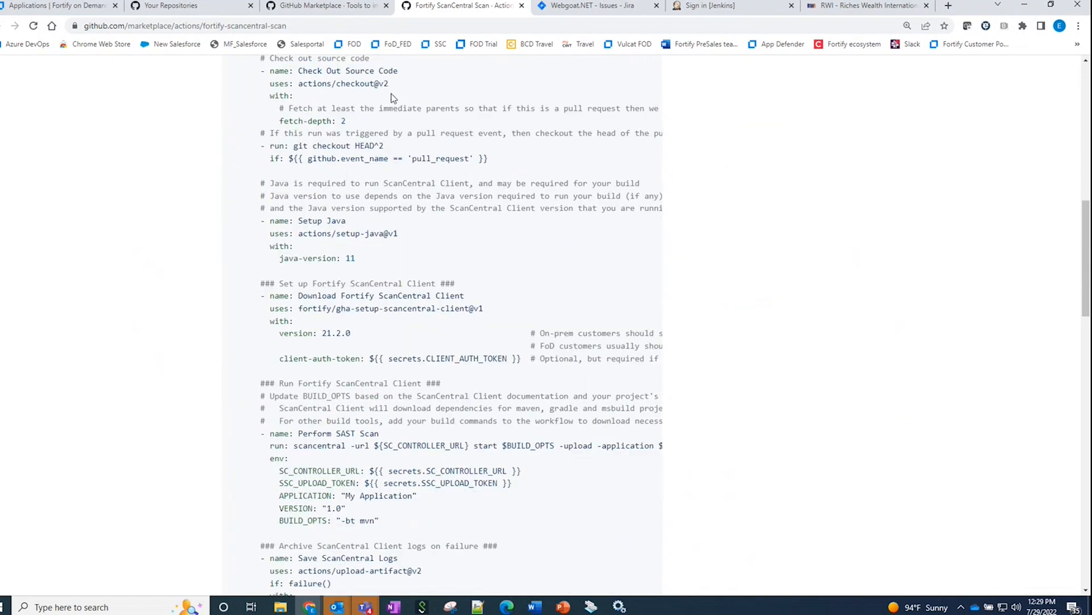
pyautogui.moveTo(411, 310)
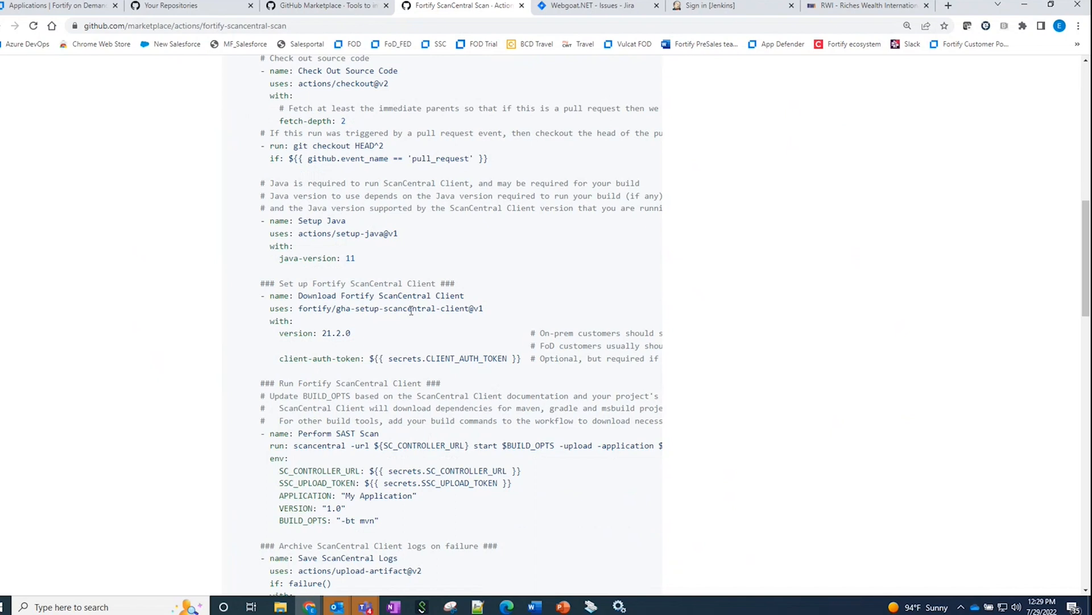
pyautogui.moveTo(393, 331)
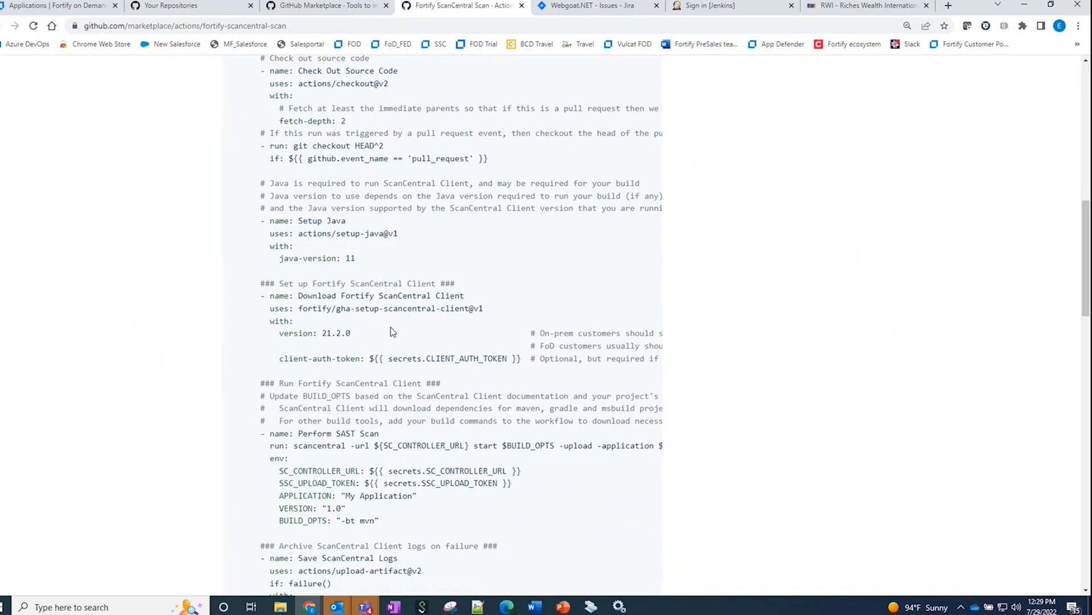
pyautogui.scroll(-3)
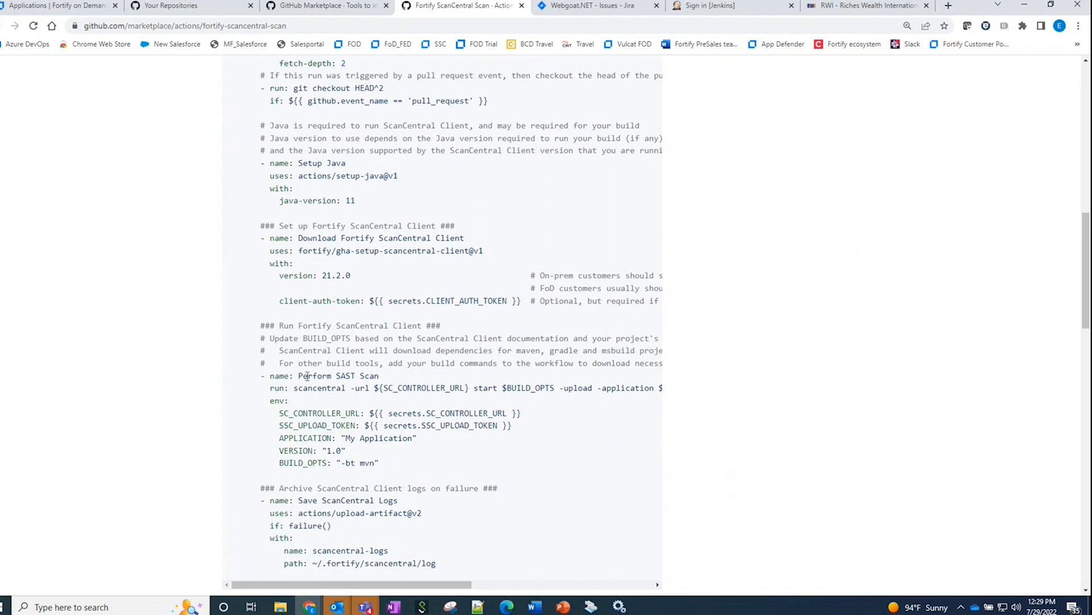
pyautogui.scroll(-3)
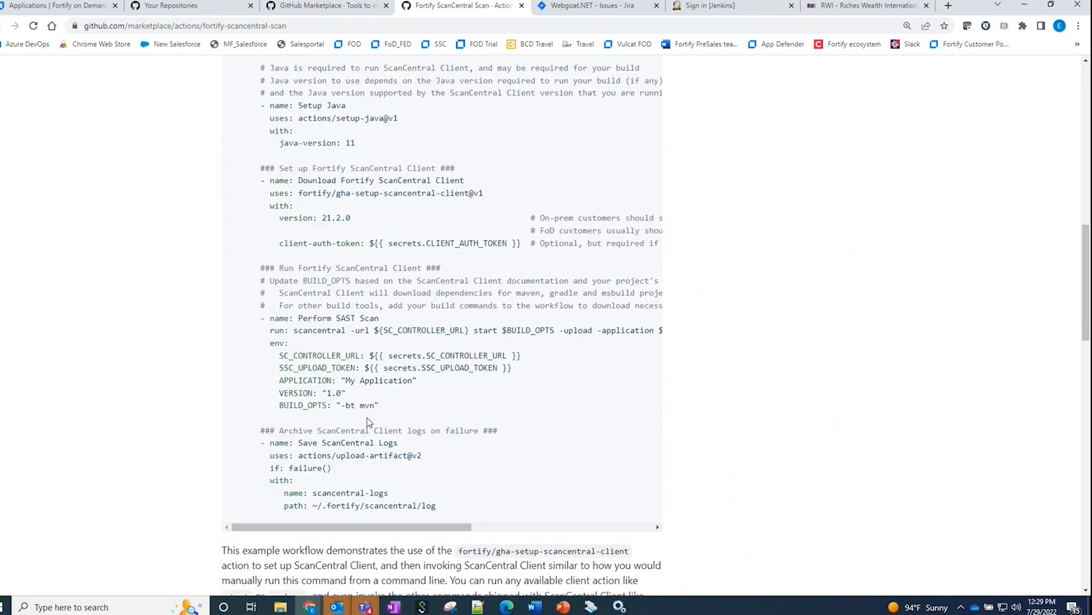
pyautogui.moveTo(312, 427)
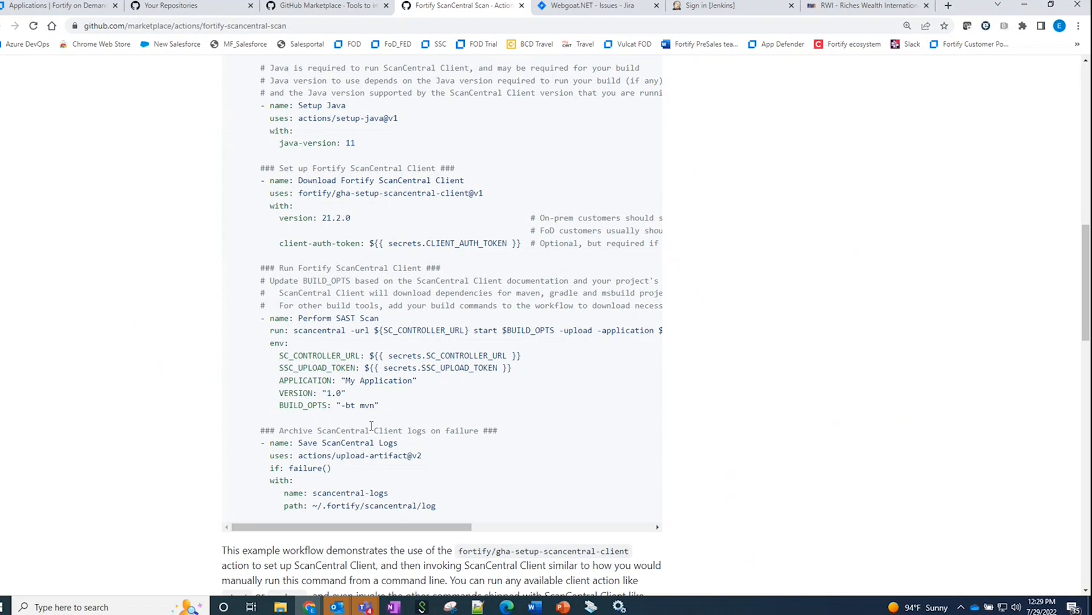
pyautogui.moveTo(363, 421)
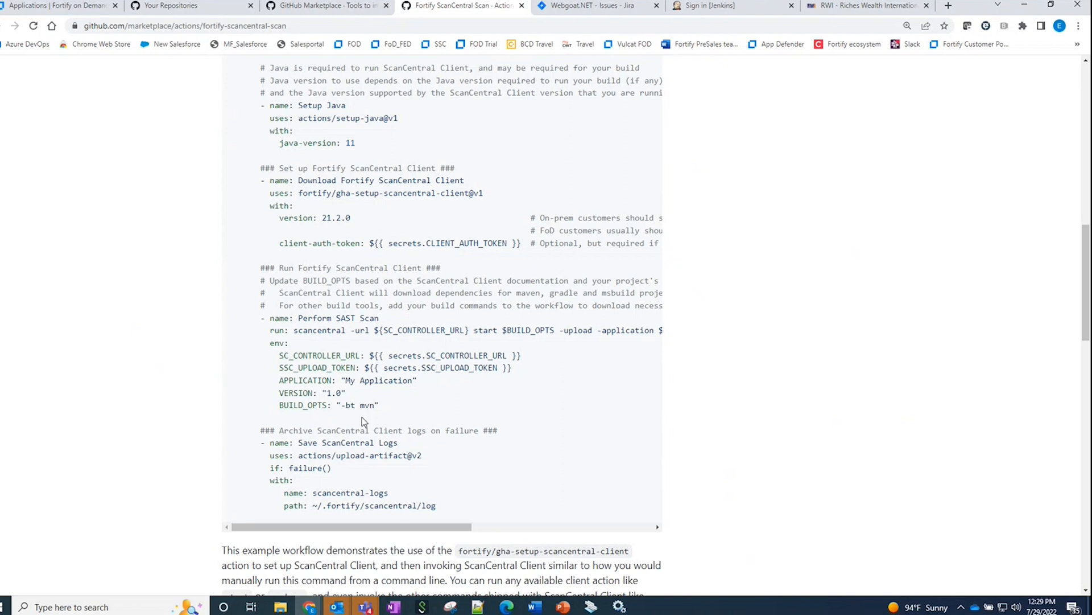
pyautogui.moveTo(172, 16)
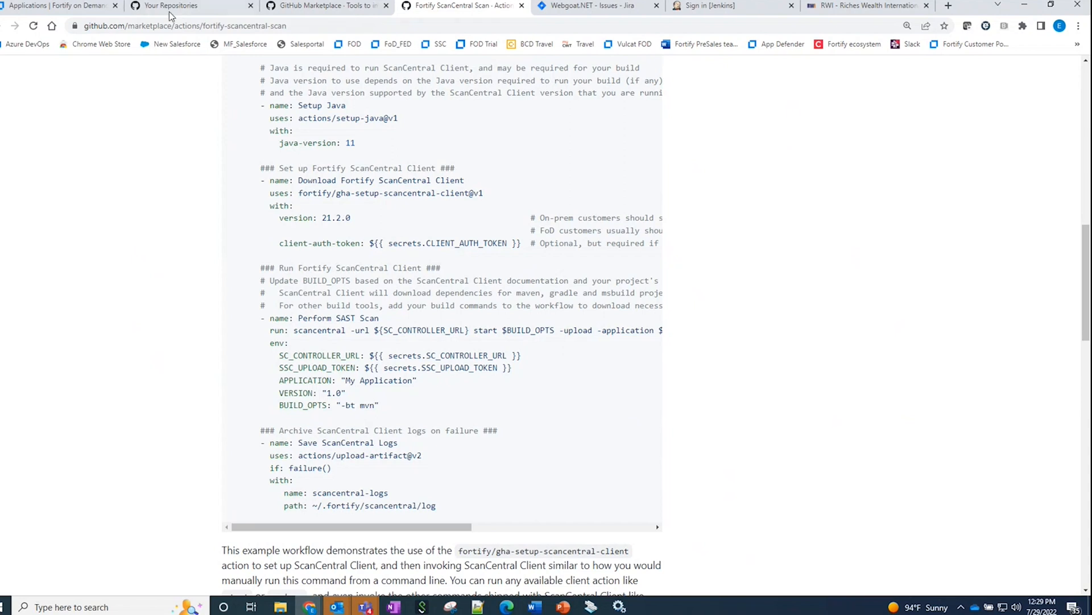
# Go to Your Repositories and open the riches_java repository
pyautogui.click(171, 6)
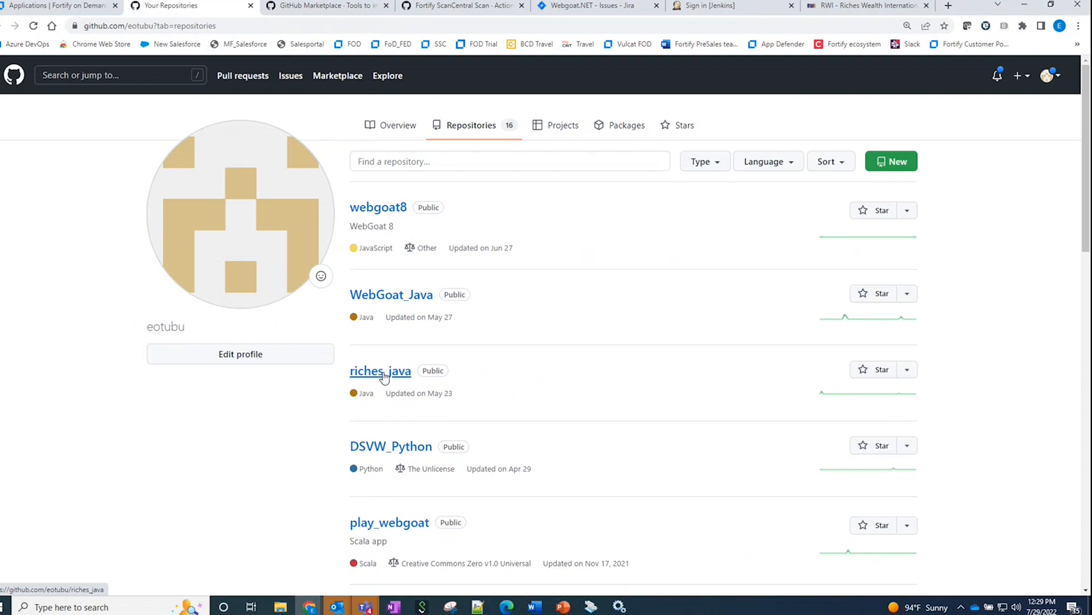
pyautogui.click(380, 369)
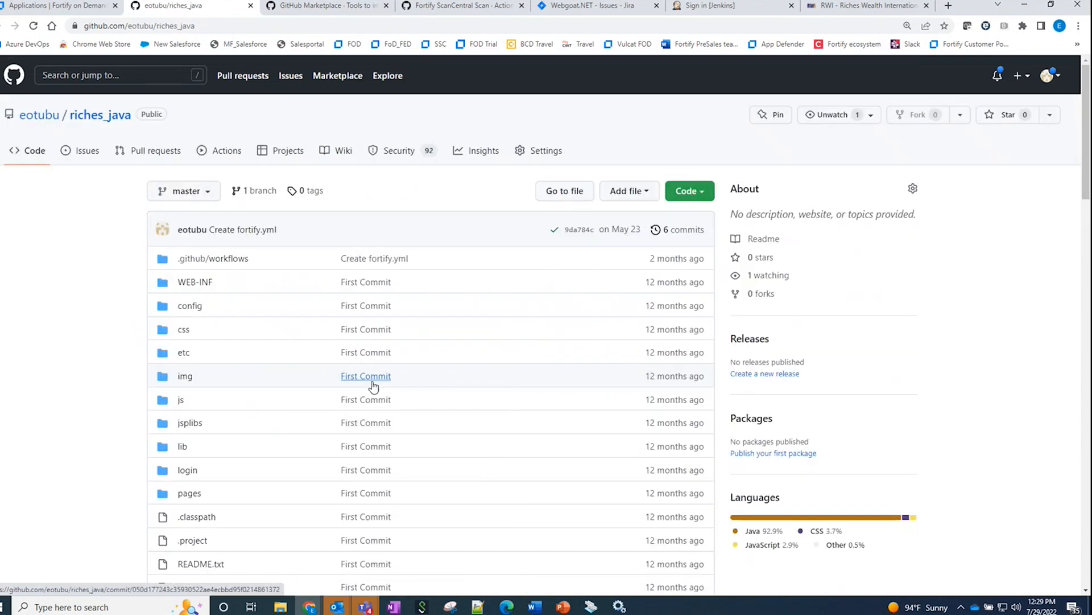
pyautogui.moveTo(242, 228)
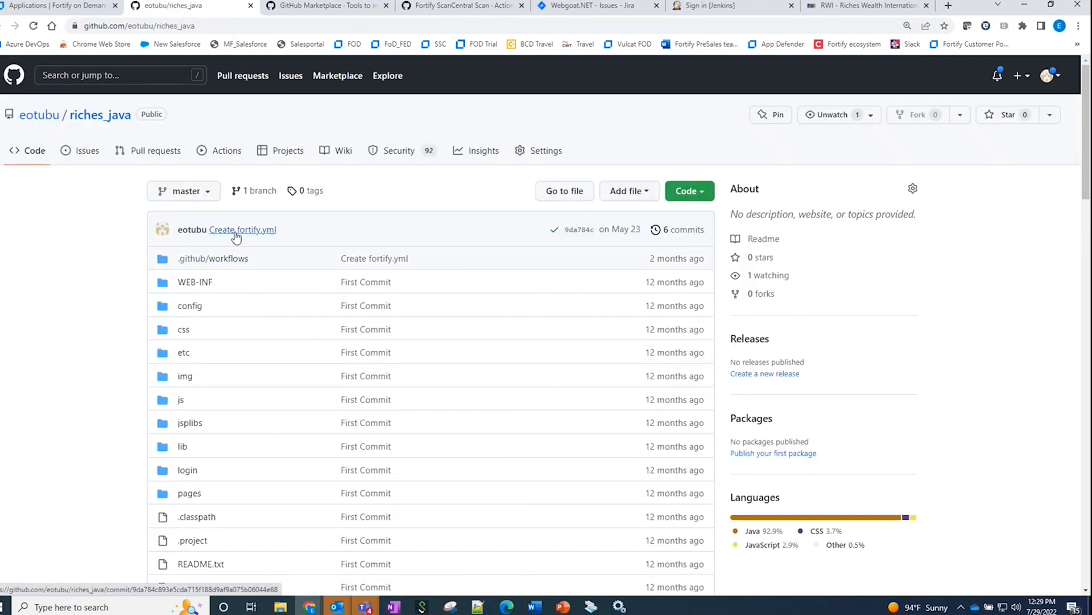
pyautogui.moveTo(143, 132)
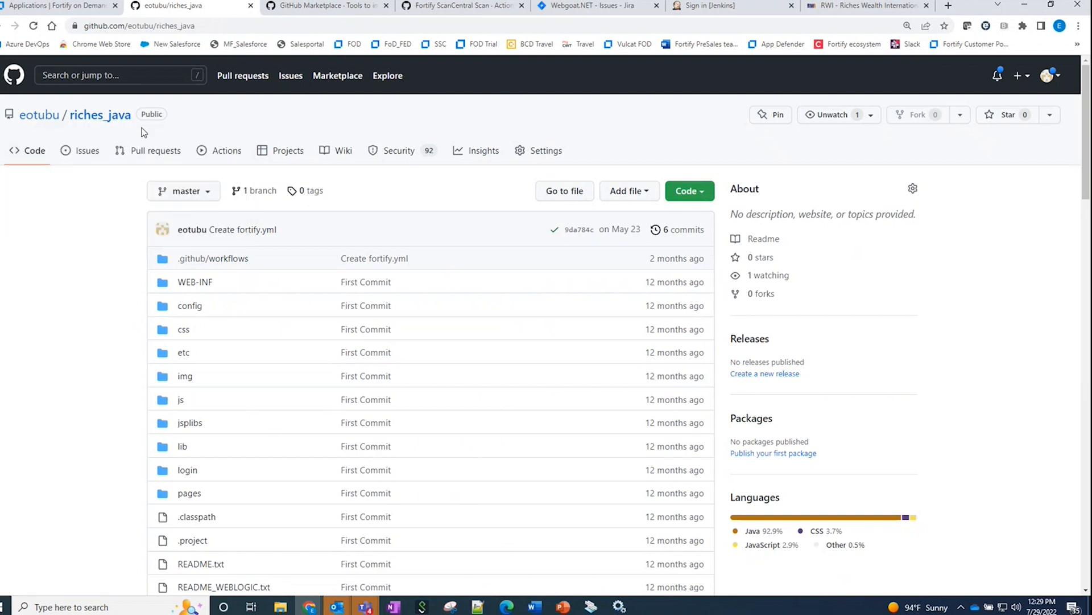
pyautogui.moveTo(272, 370)
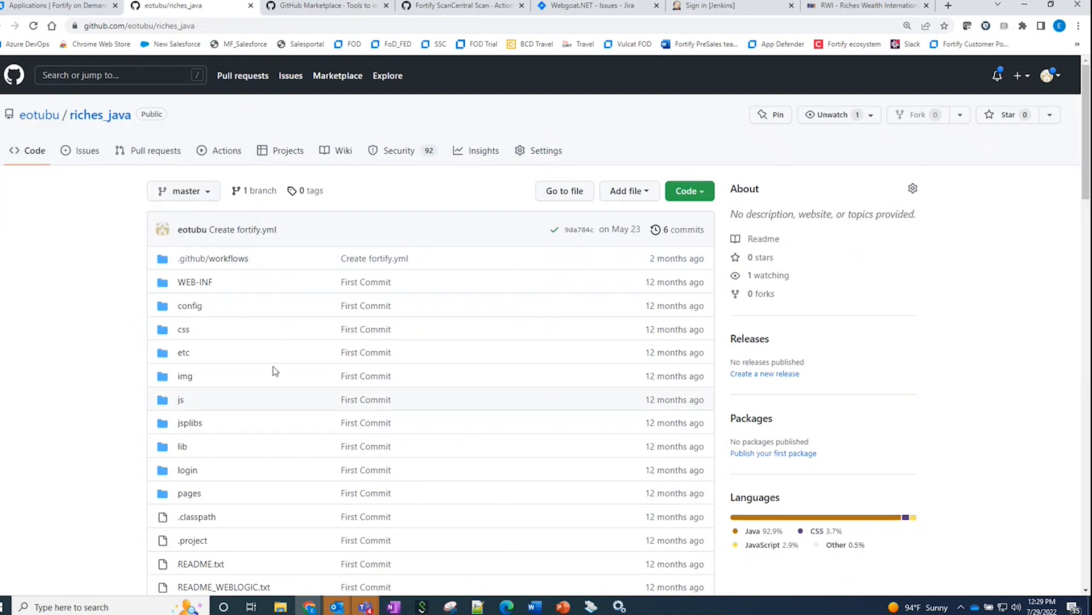
pyautogui.moveTo(223, 308)
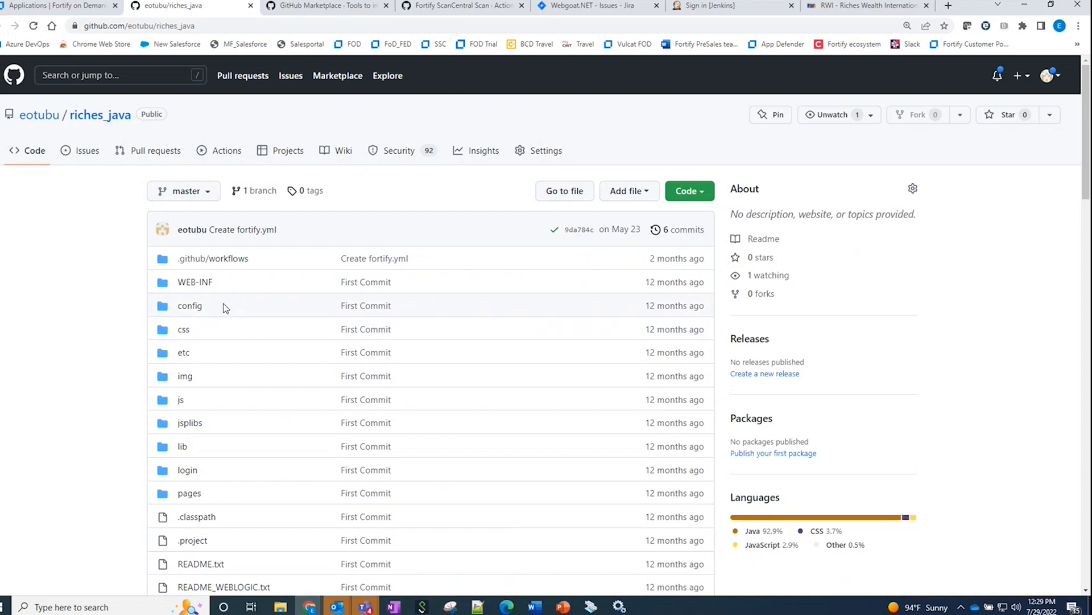
pyautogui.click(226, 150)
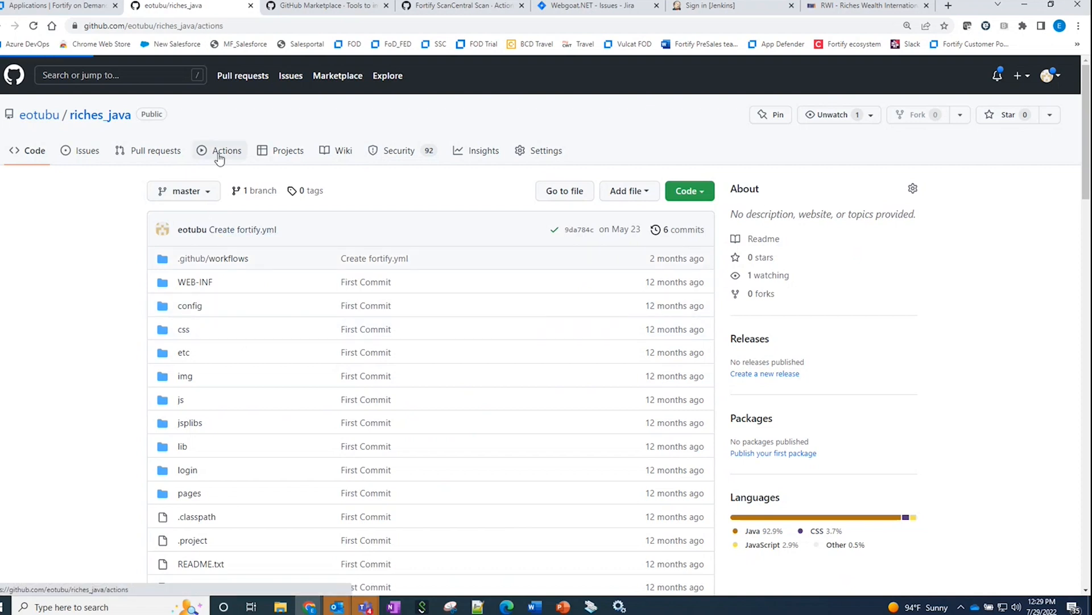
# Start a new workflow and filter the templates by typing 'fort' in the search box
pyautogui.click(226, 150)
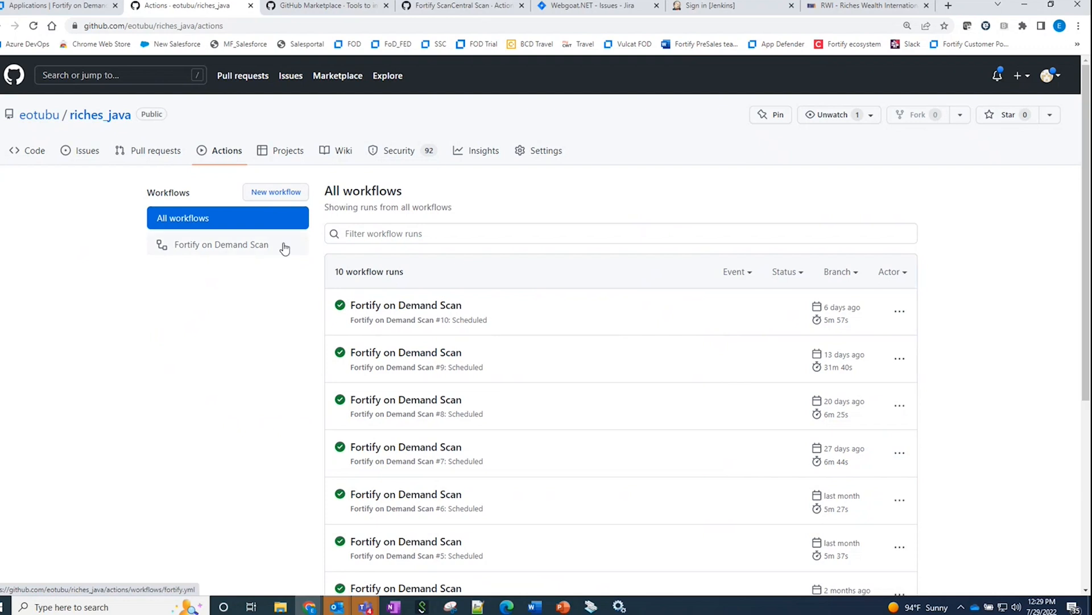
pyautogui.click(276, 191)
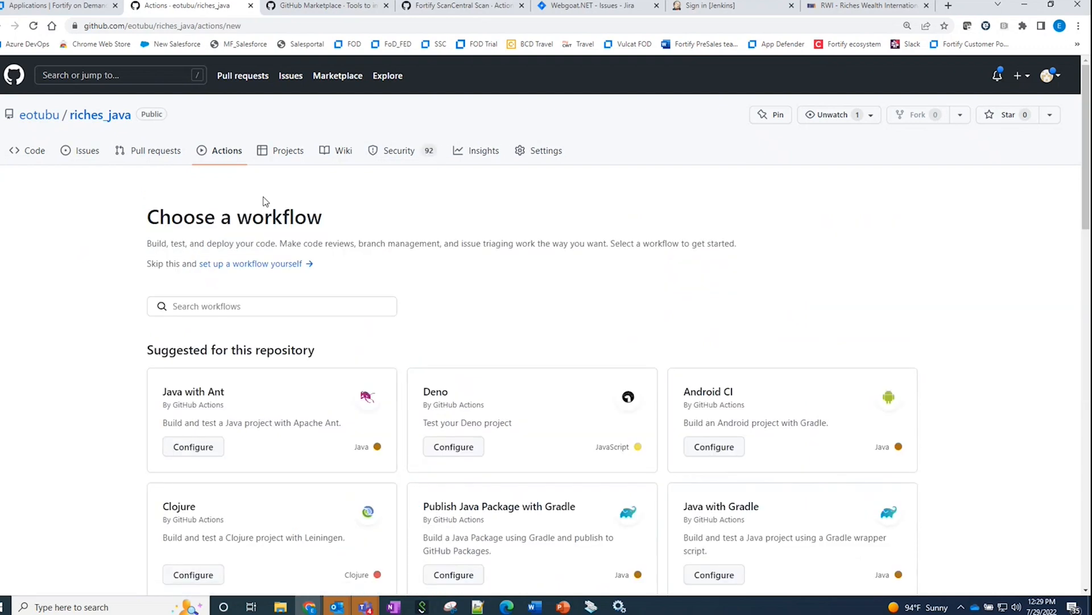
pyautogui.click(271, 306)
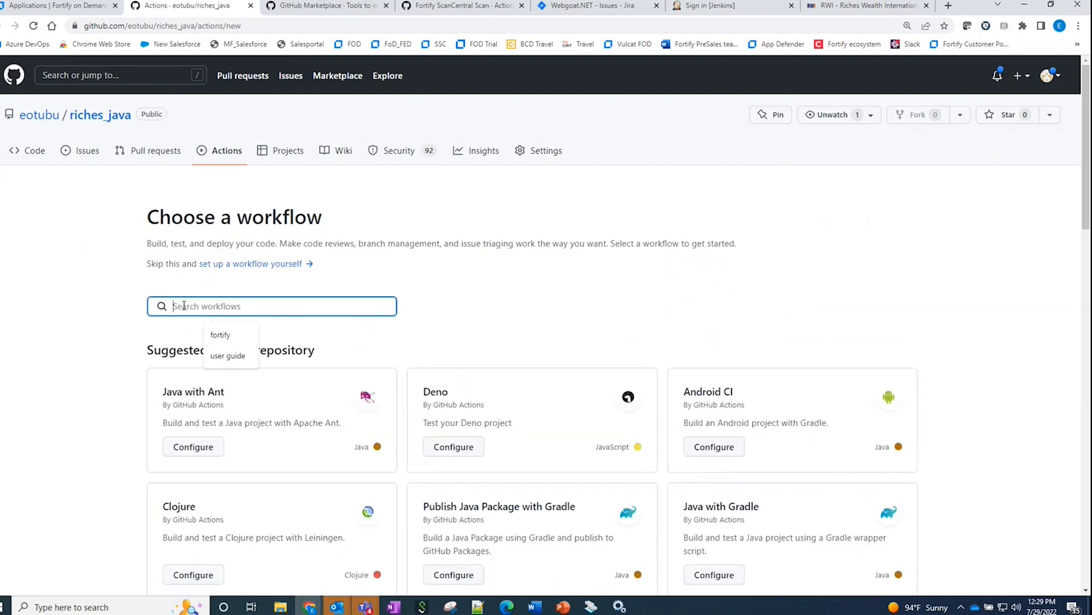
pyautogui.write('fortify')
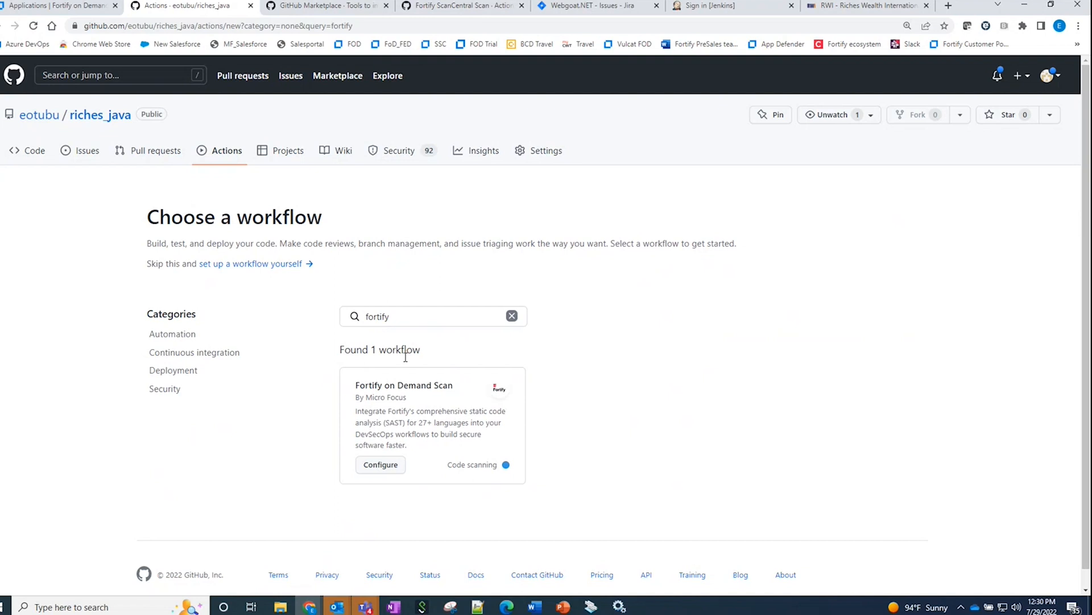
pyautogui.moveTo(386, 471)
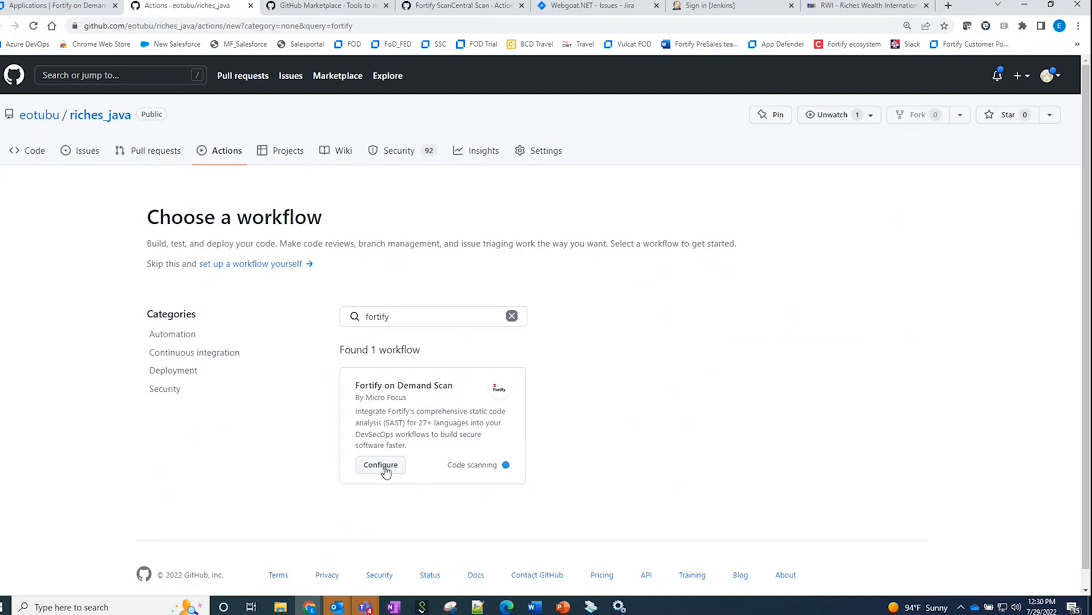
pyautogui.moveTo(381, 465)
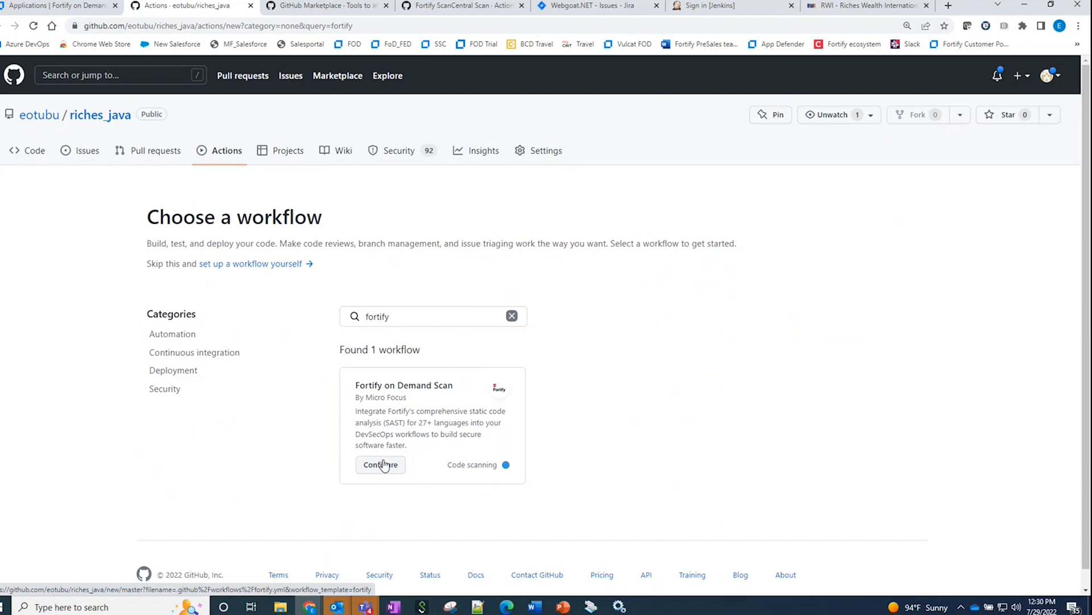
pyautogui.moveTo(226, 151)
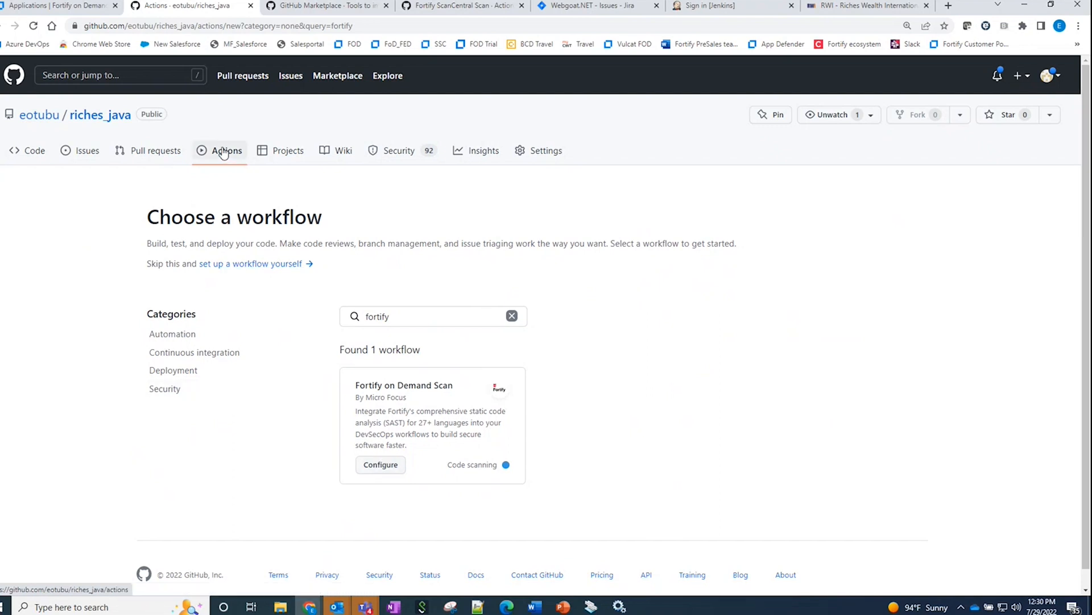
# From Actions, view the workflow file behind Fortify on Demand Scan run #10
pyautogui.click(226, 150)
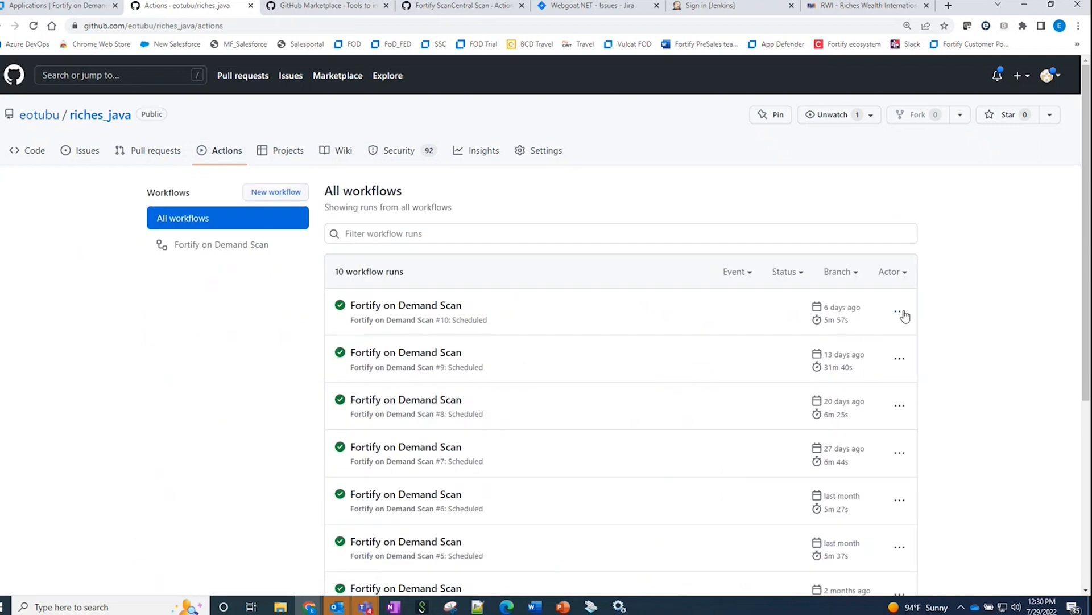
pyautogui.click(899, 312)
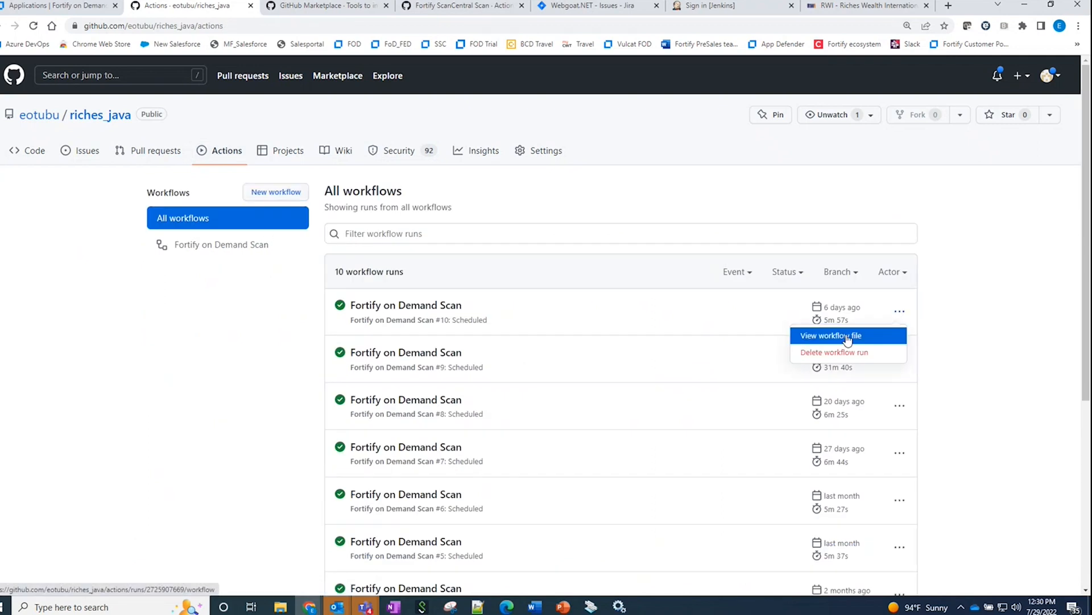
pyautogui.click(831, 335)
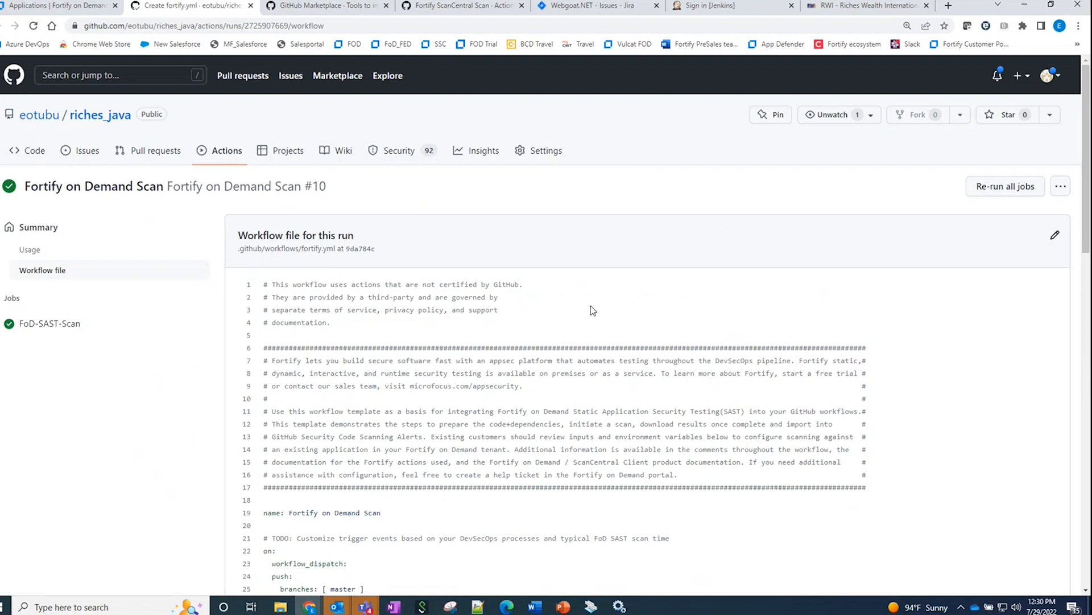
# Read through fortify.yml's triggers, permissions and steps down to the FoD Universal CI Tool download
pyautogui.scroll(-3)
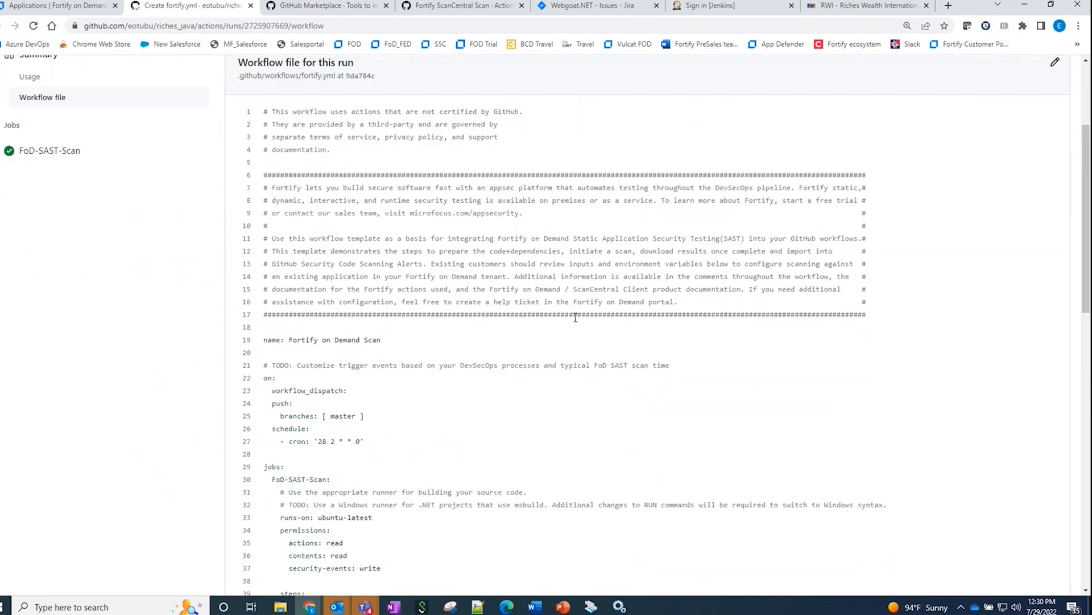
pyautogui.scroll(-3)
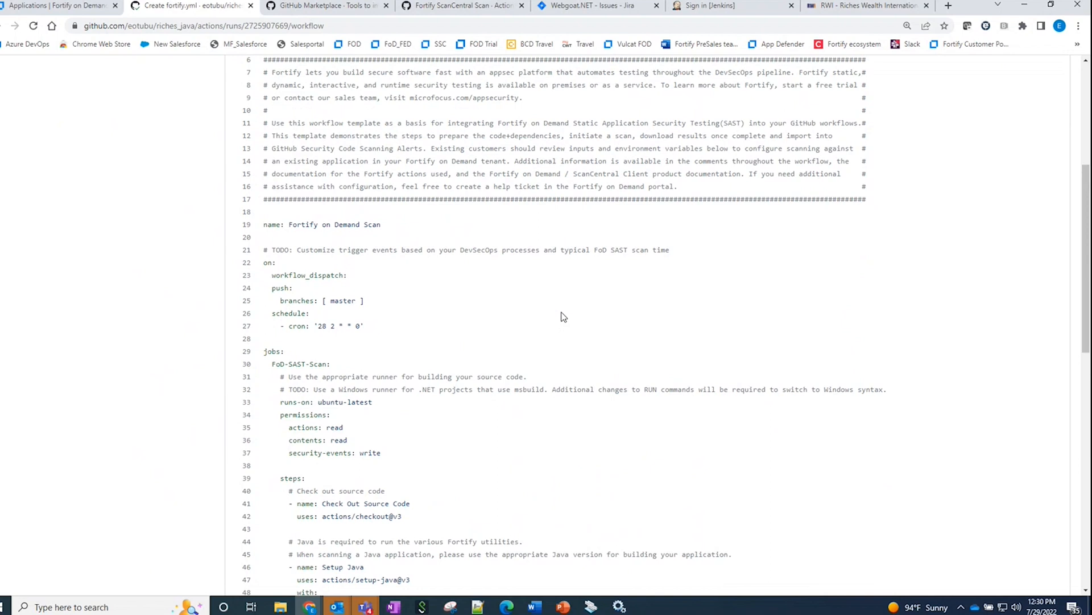
pyautogui.moveTo(331, 322)
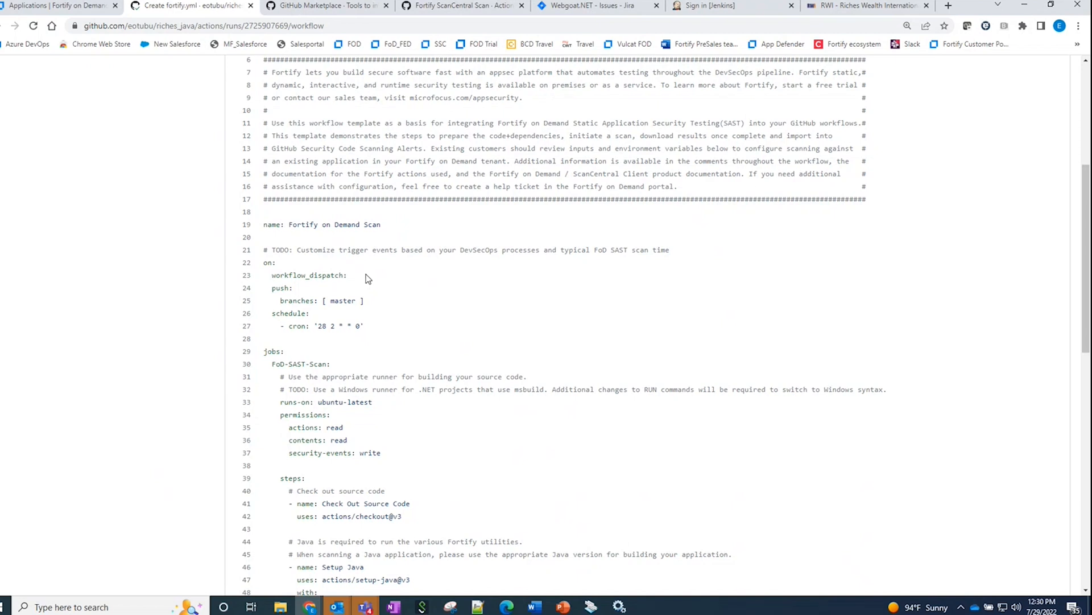
pyautogui.moveTo(337, 325)
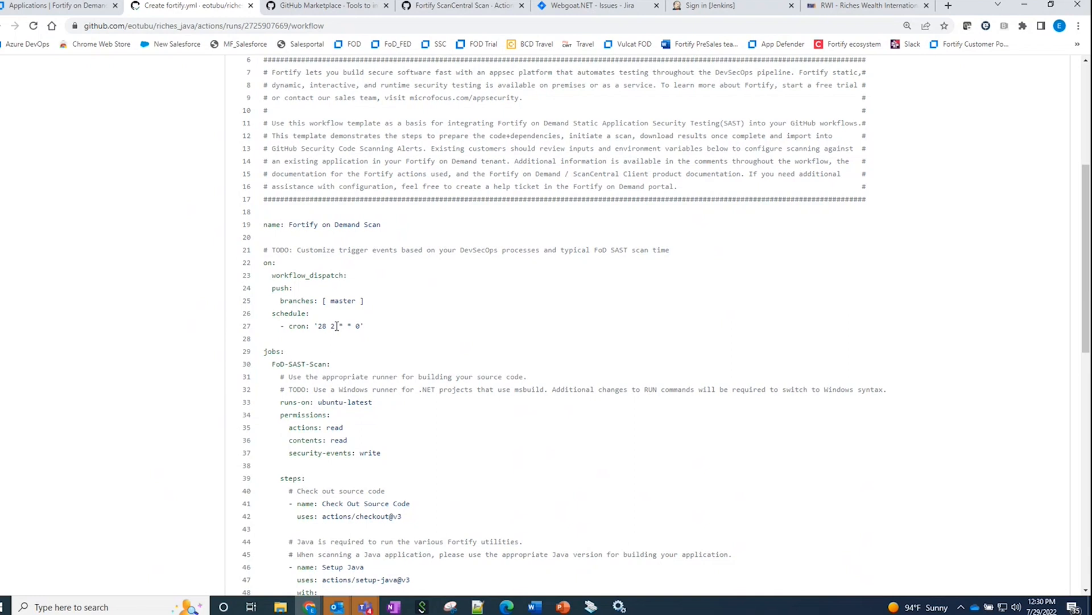
pyautogui.scroll(-3)
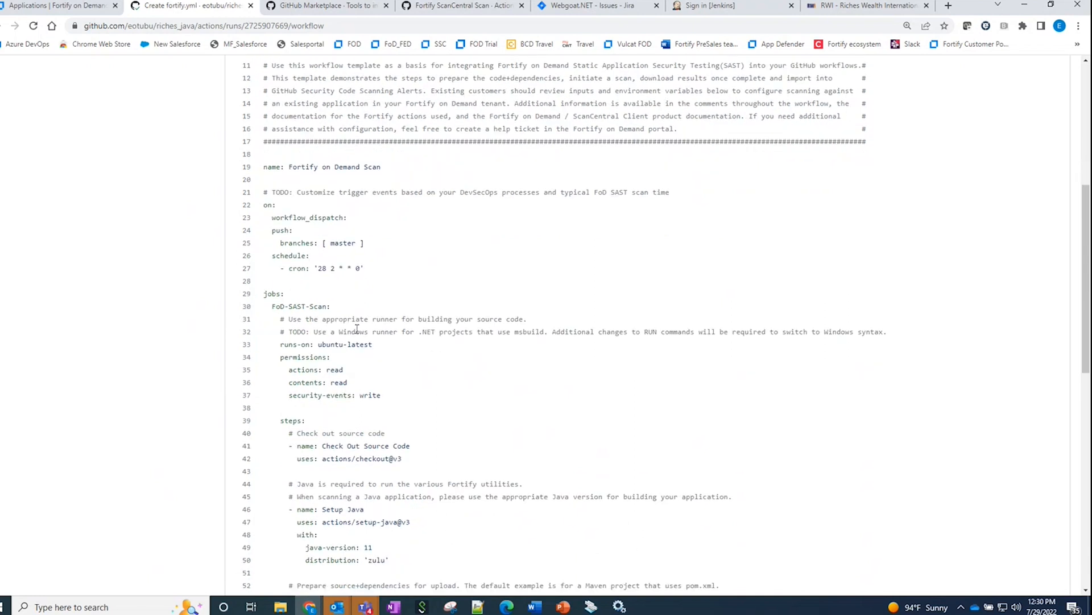
pyautogui.scroll(-3)
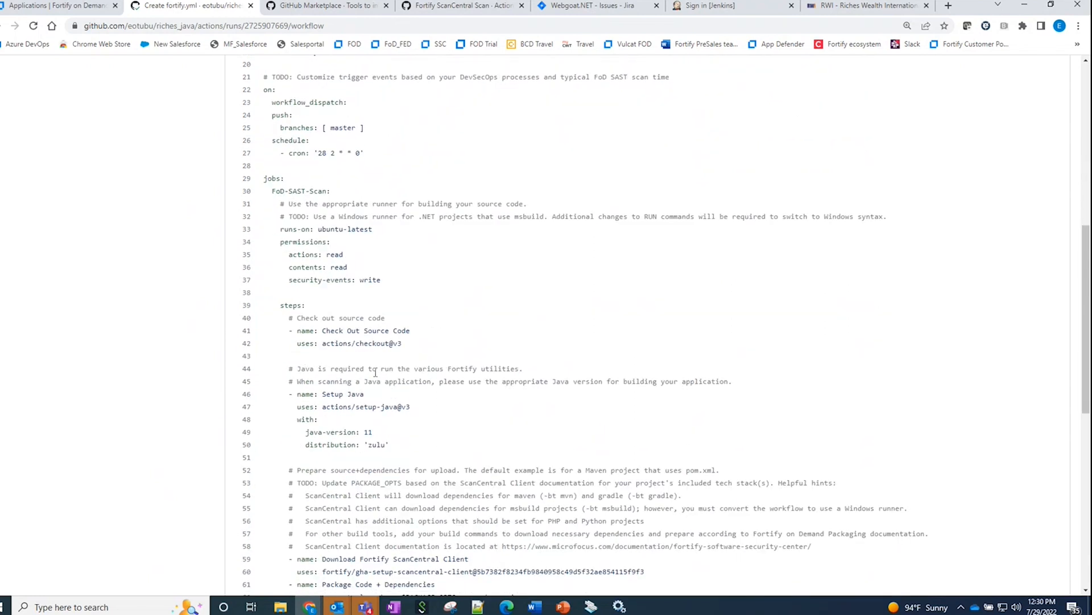
pyautogui.moveTo(395, 365)
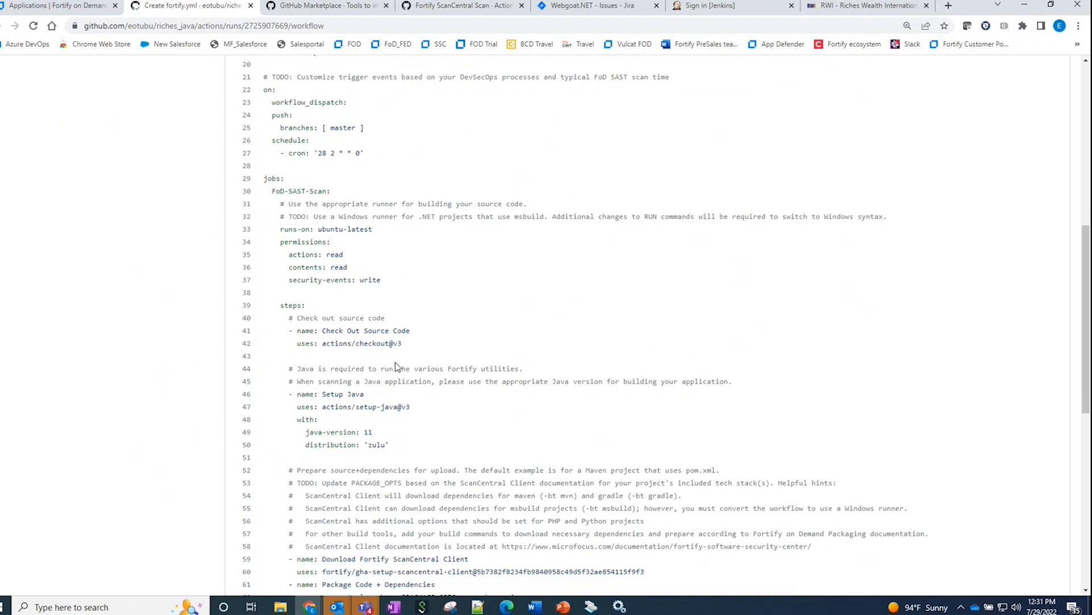
pyautogui.scroll(-3)
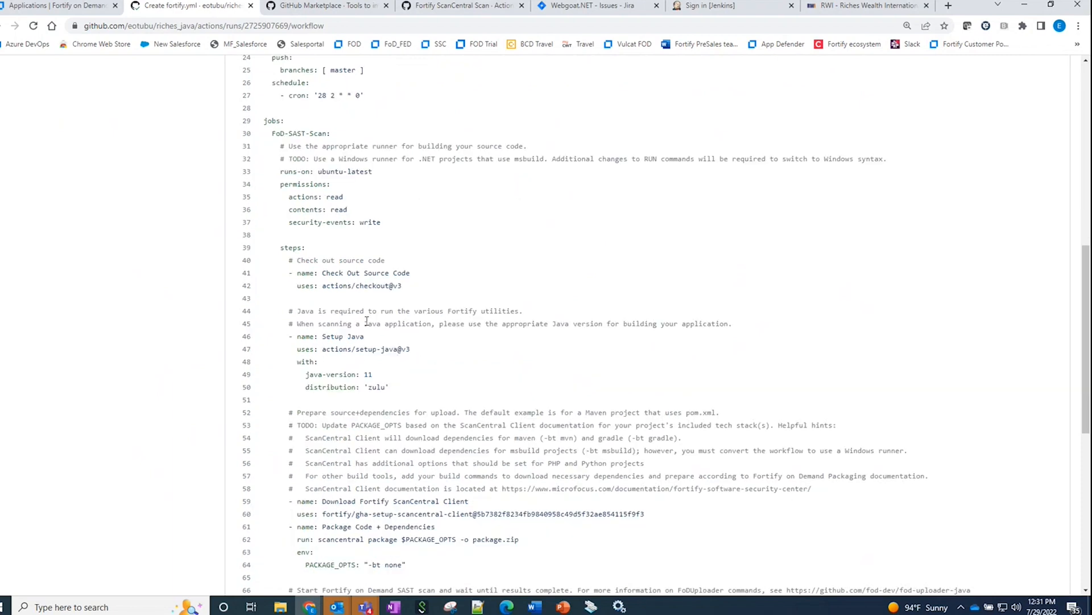
pyautogui.moveTo(315, 310)
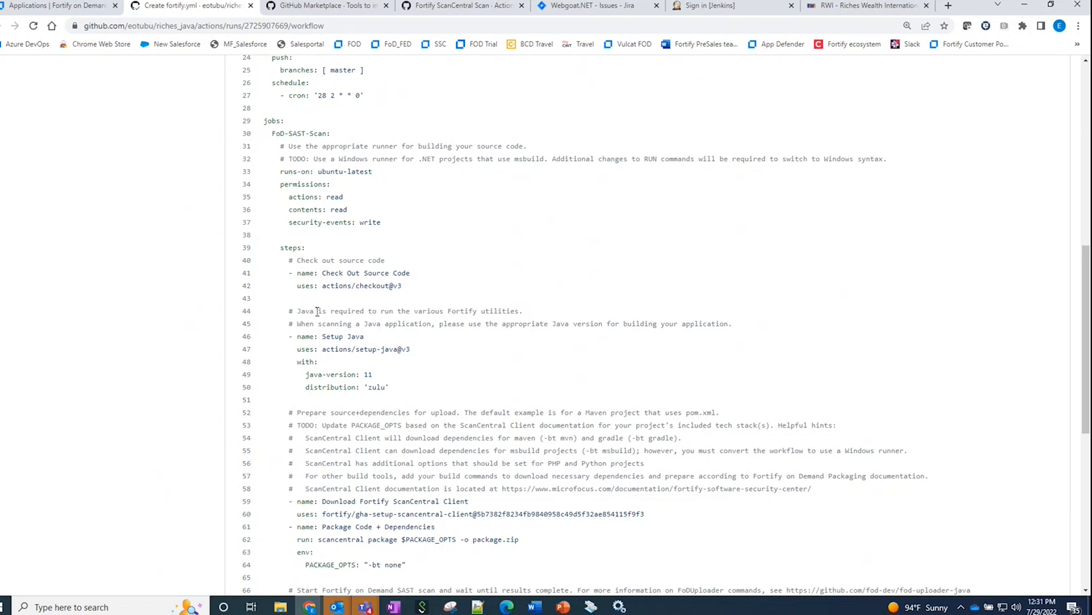
pyautogui.moveTo(430, 362)
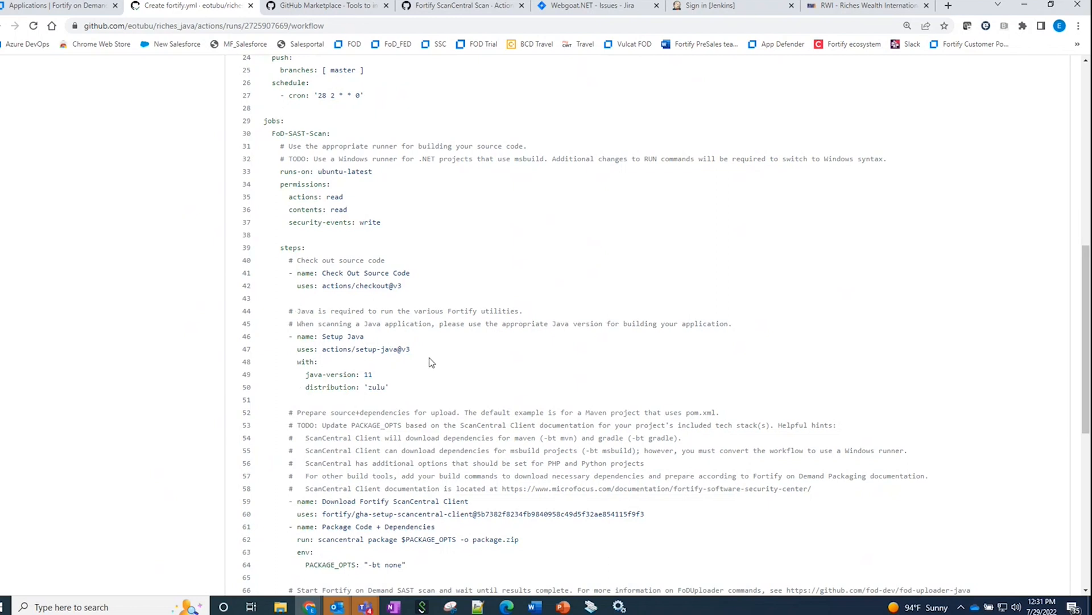
pyautogui.scroll(-3)
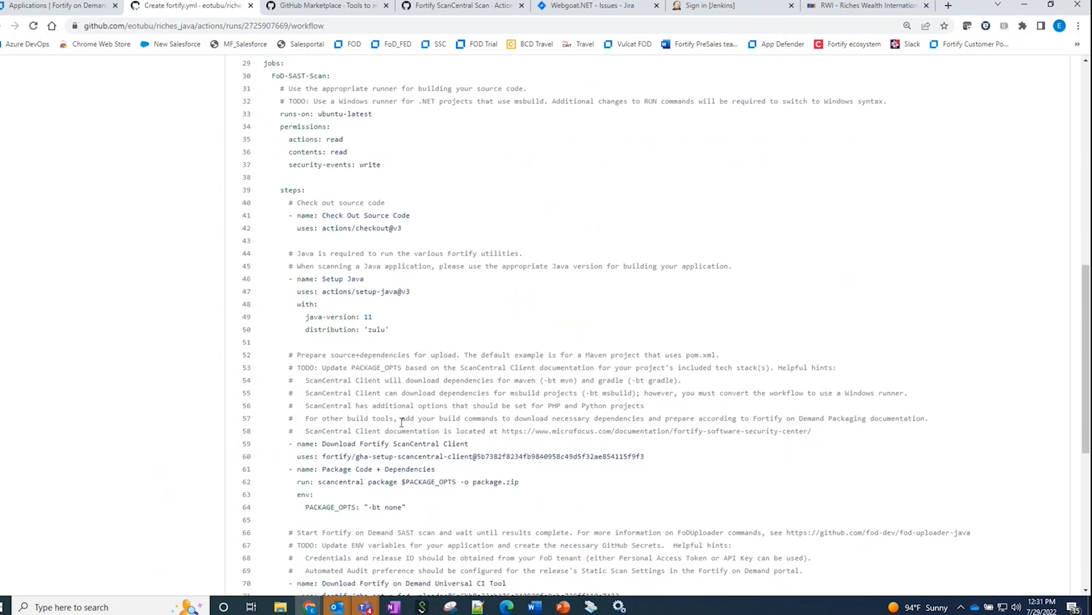
pyautogui.moveTo(437, 429)
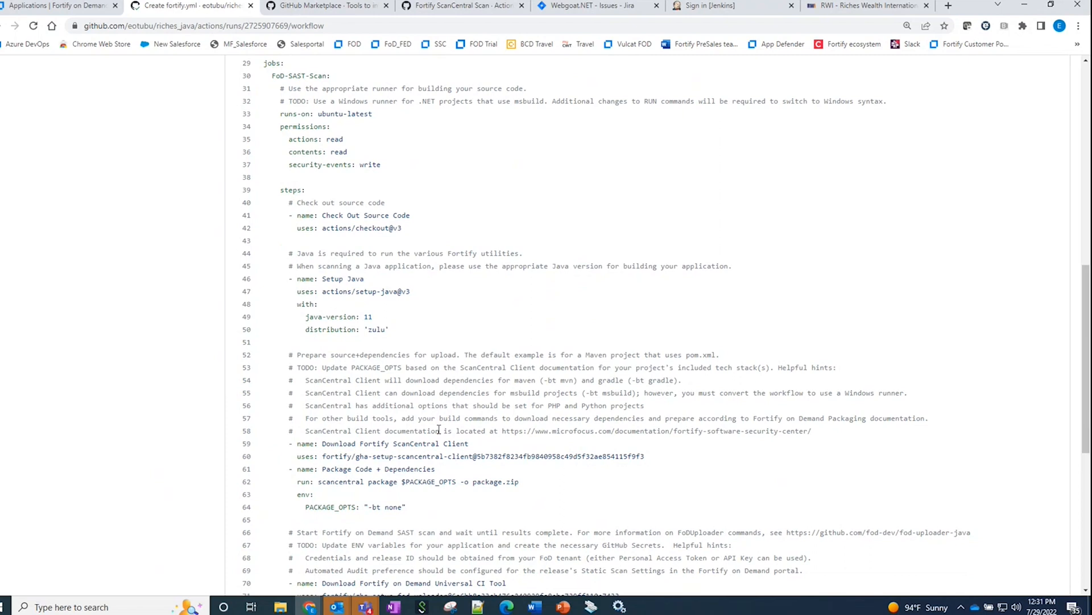
pyautogui.scroll(-3)
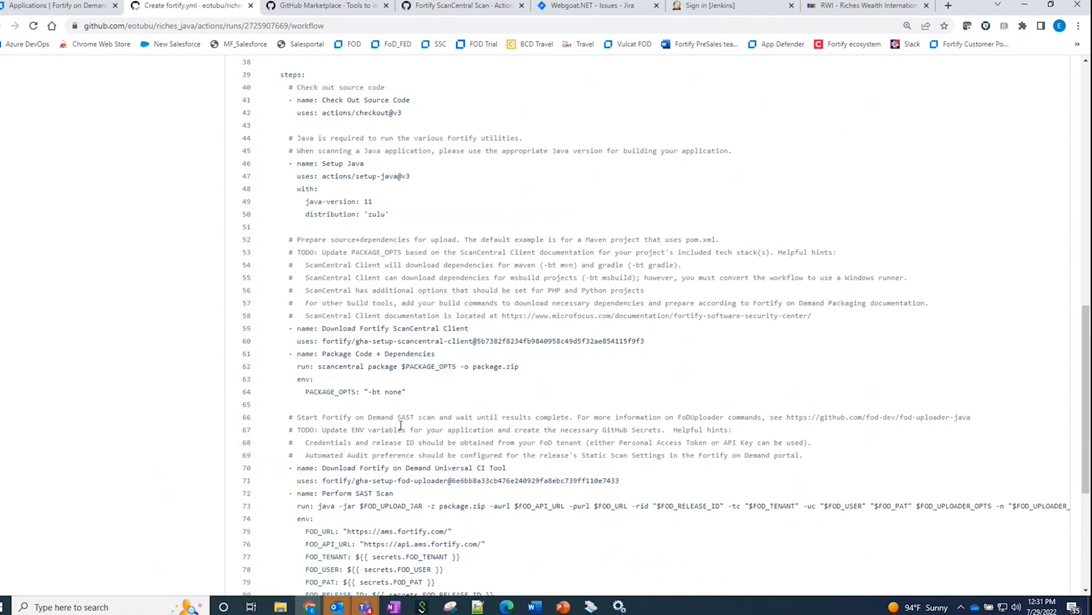
pyautogui.moveTo(362, 340)
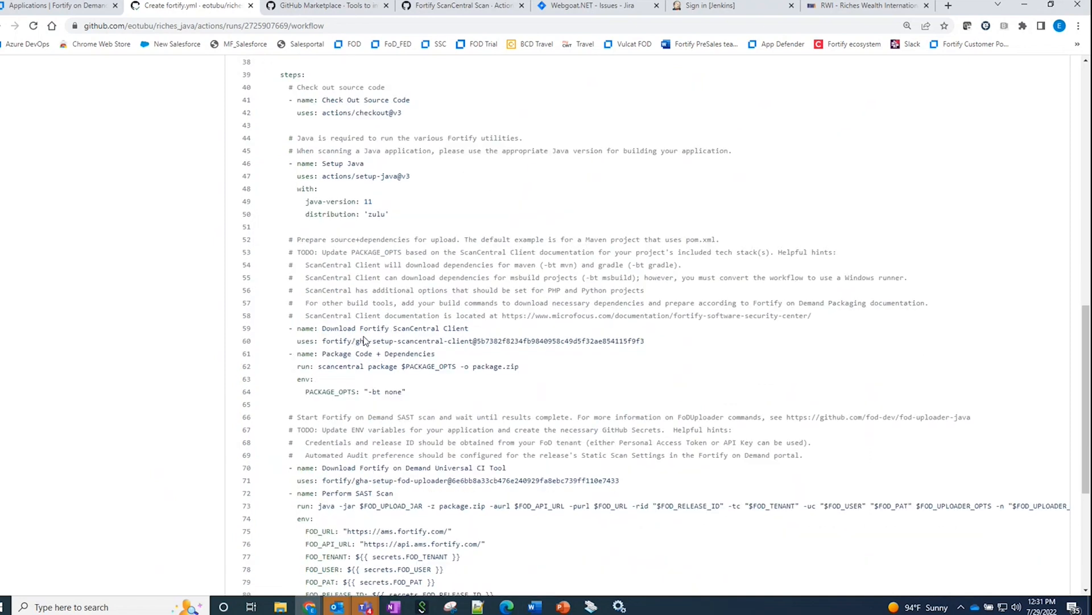
pyautogui.moveTo(373, 326)
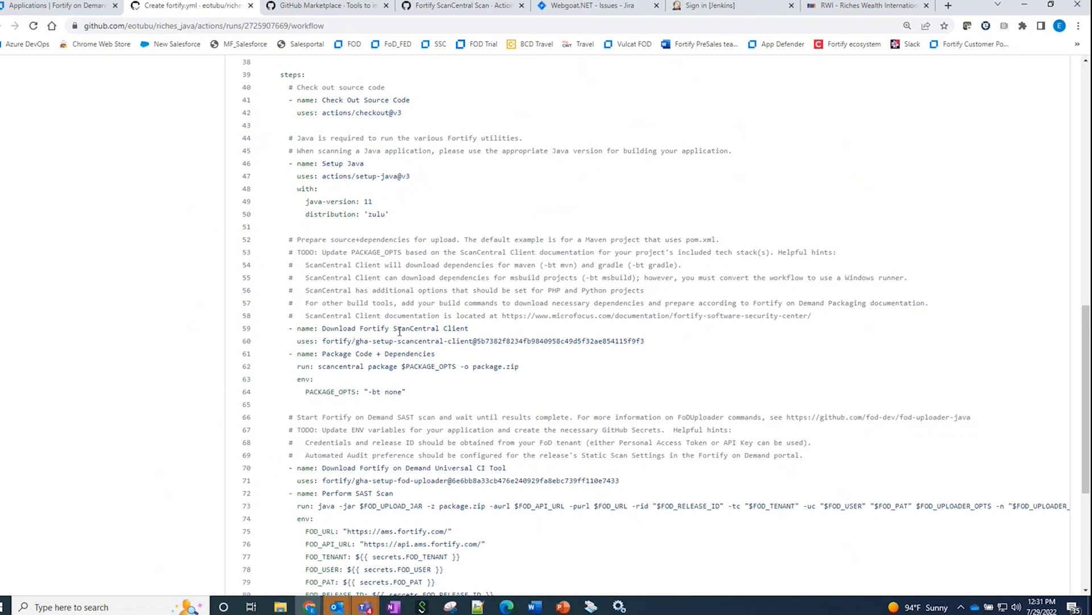
pyautogui.moveTo(410, 339)
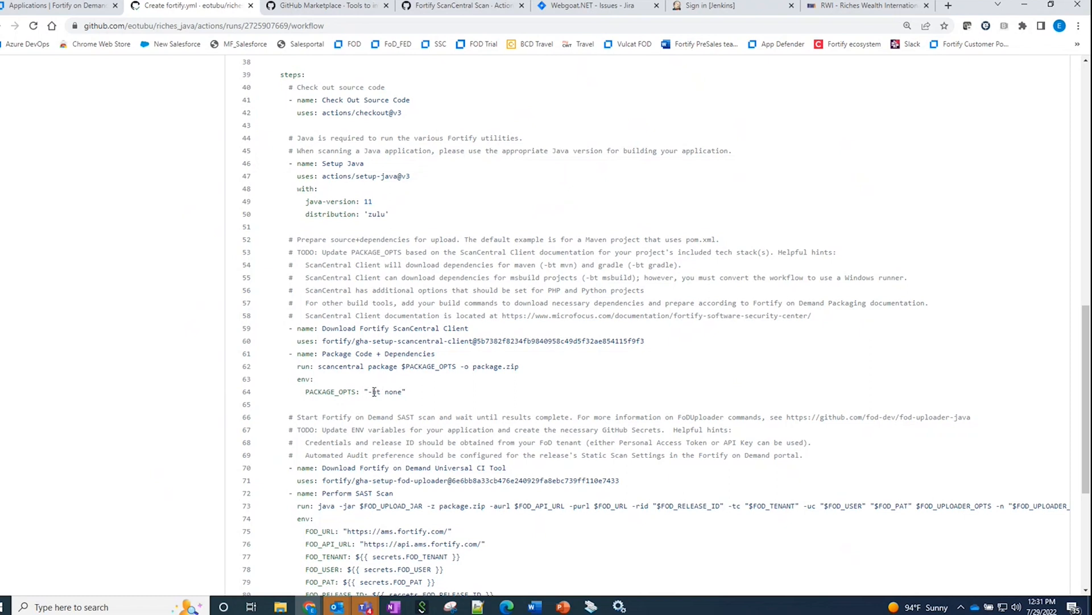
pyautogui.moveTo(383, 398)
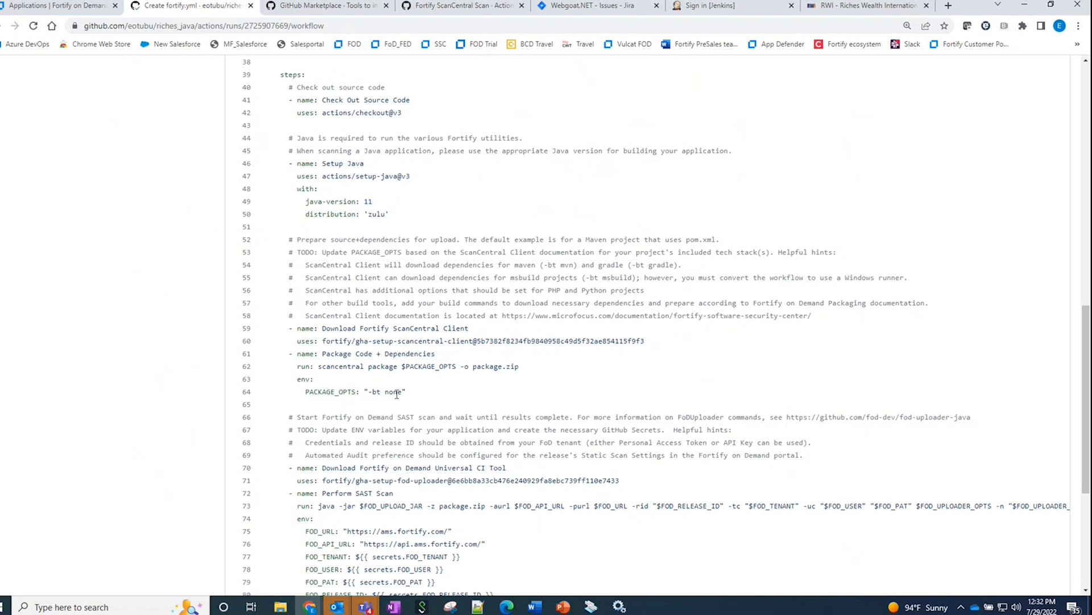
pyautogui.scroll(-3)
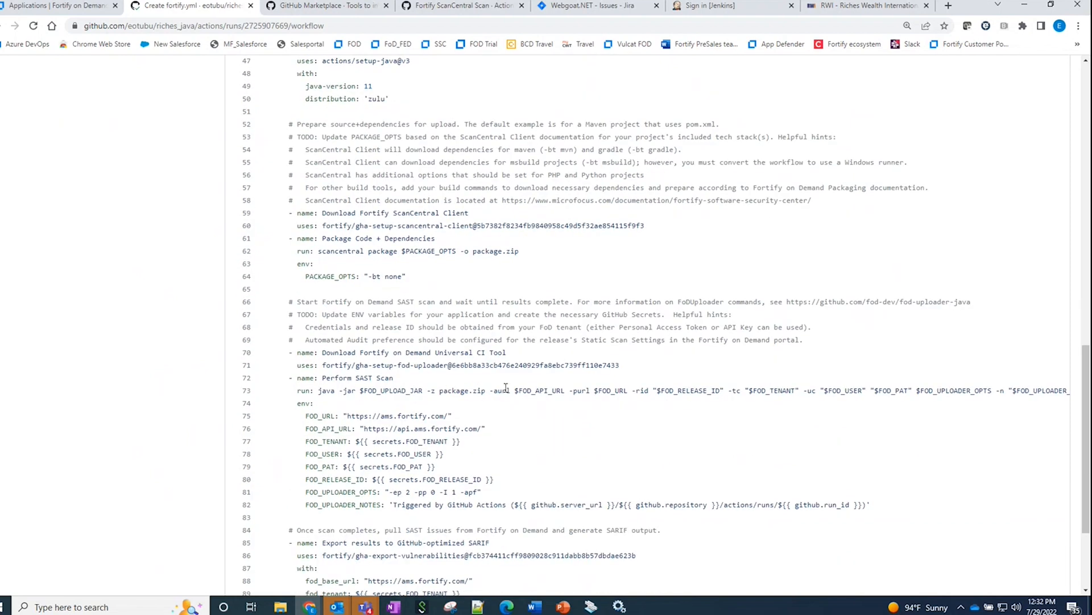
pyautogui.moveTo(404, 404)
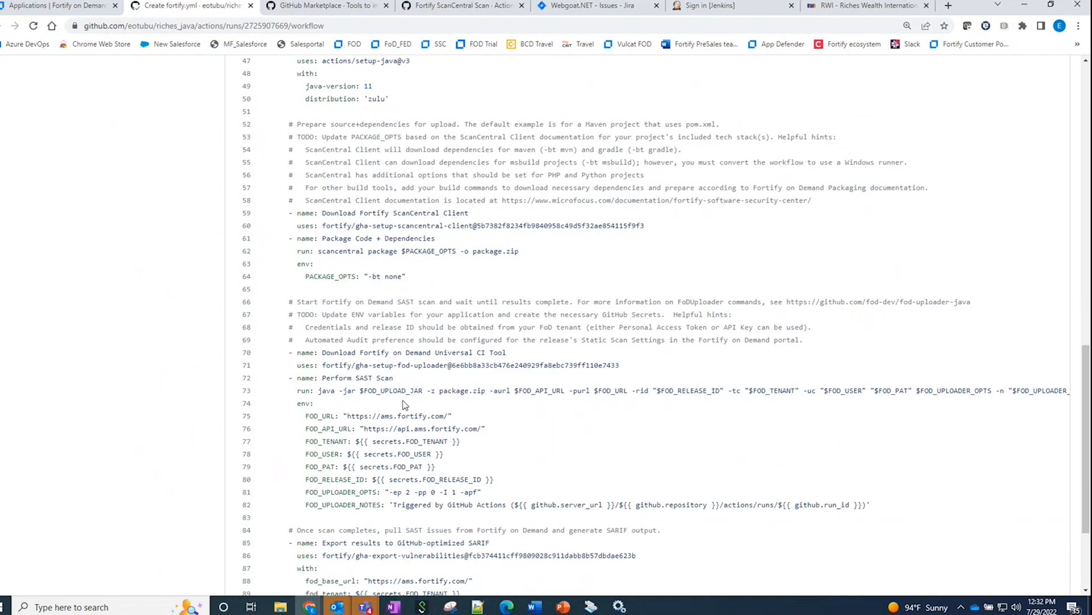
pyautogui.moveTo(446, 262)
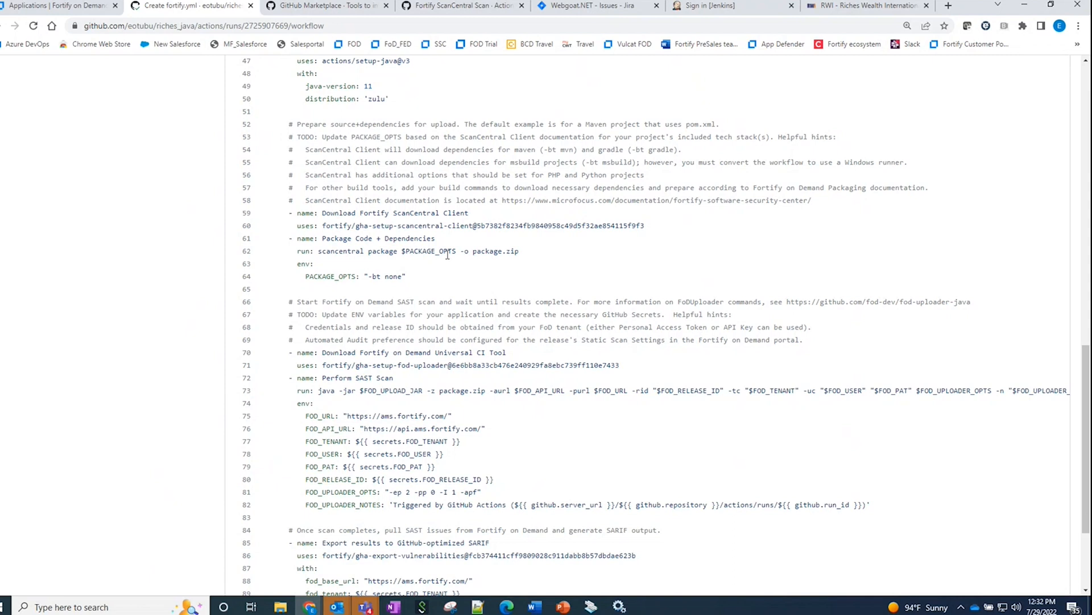
pyautogui.moveTo(481, 305)
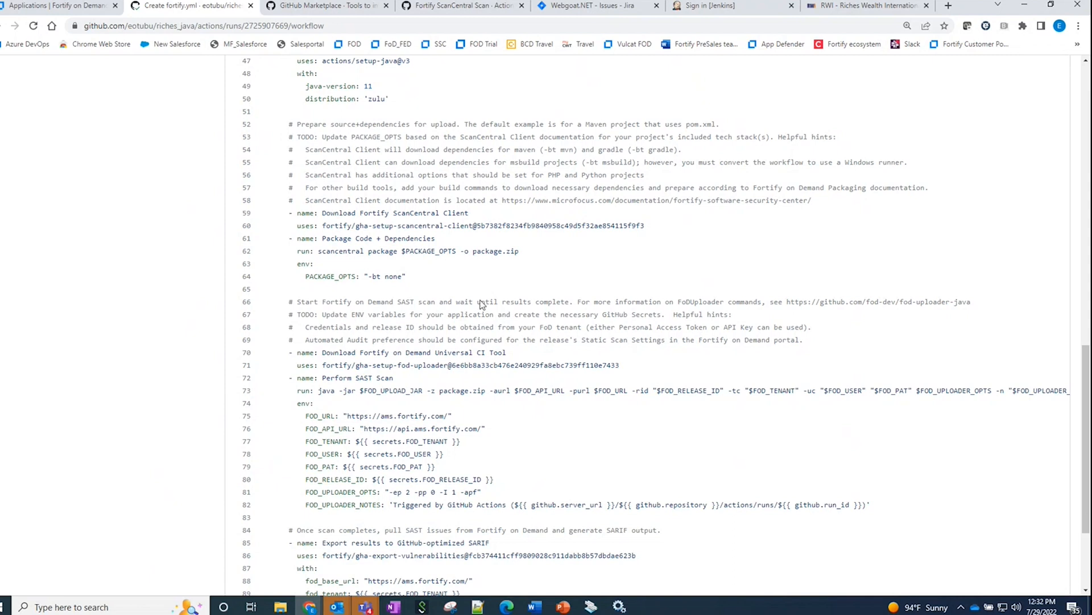
pyautogui.scroll(-3)
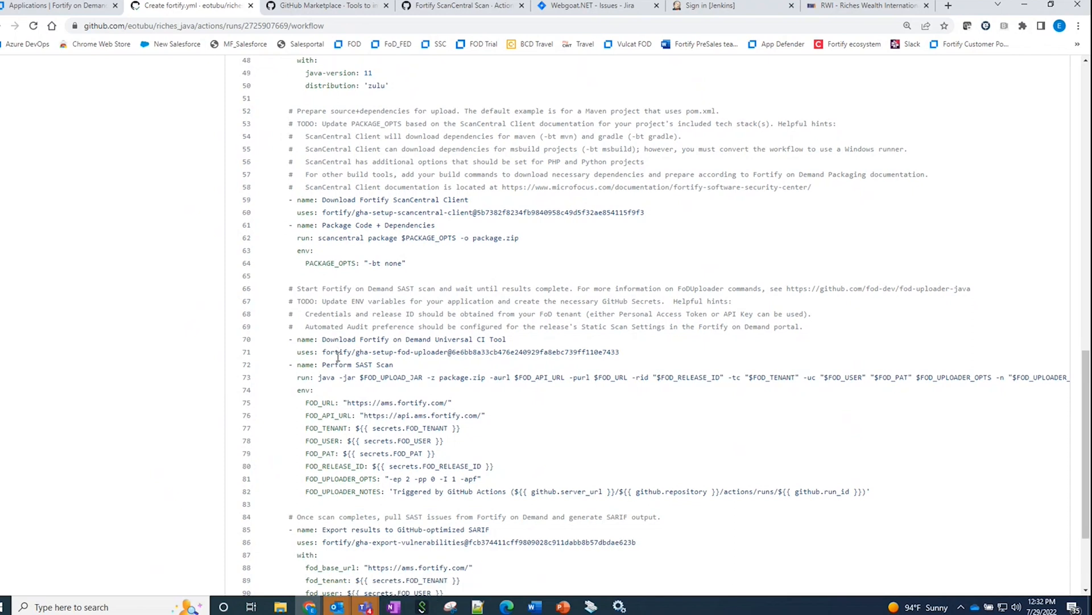
pyautogui.scroll(-3)
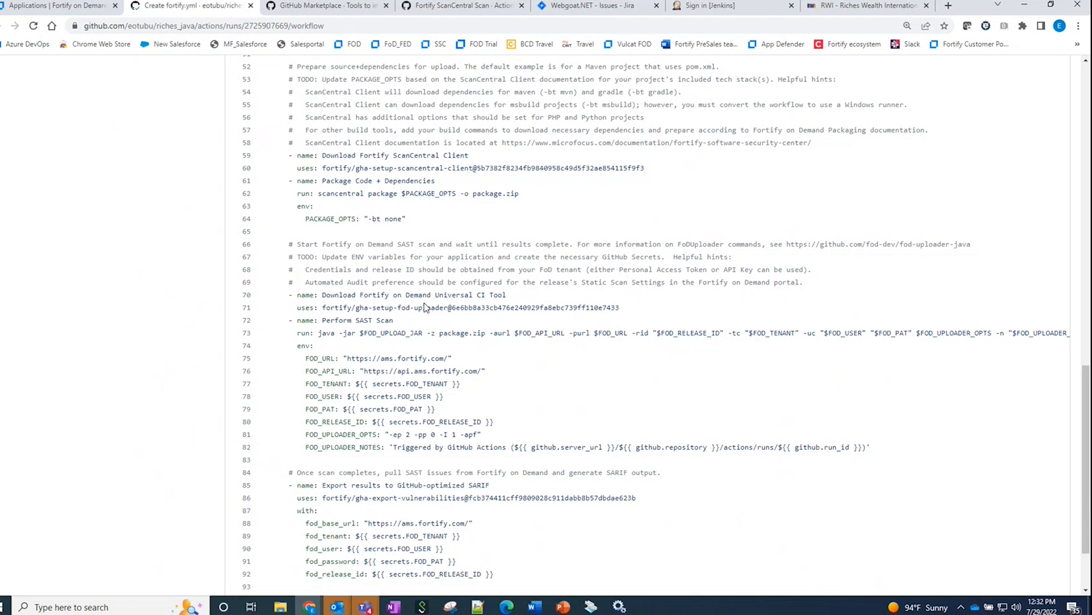
pyautogui.moveTo(454, 344)
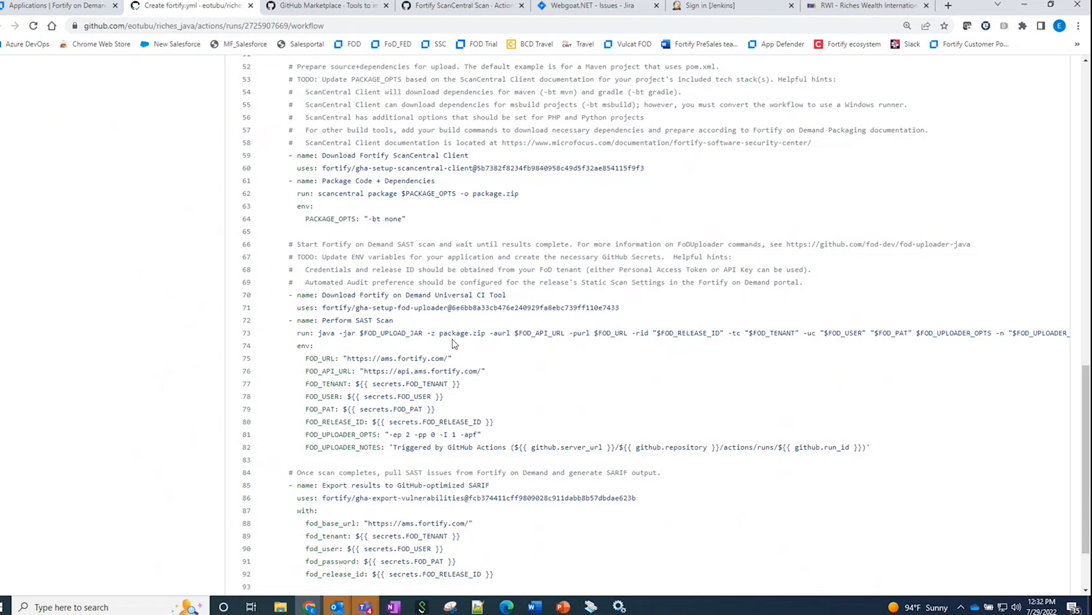
pyautogui.scroll(-3)
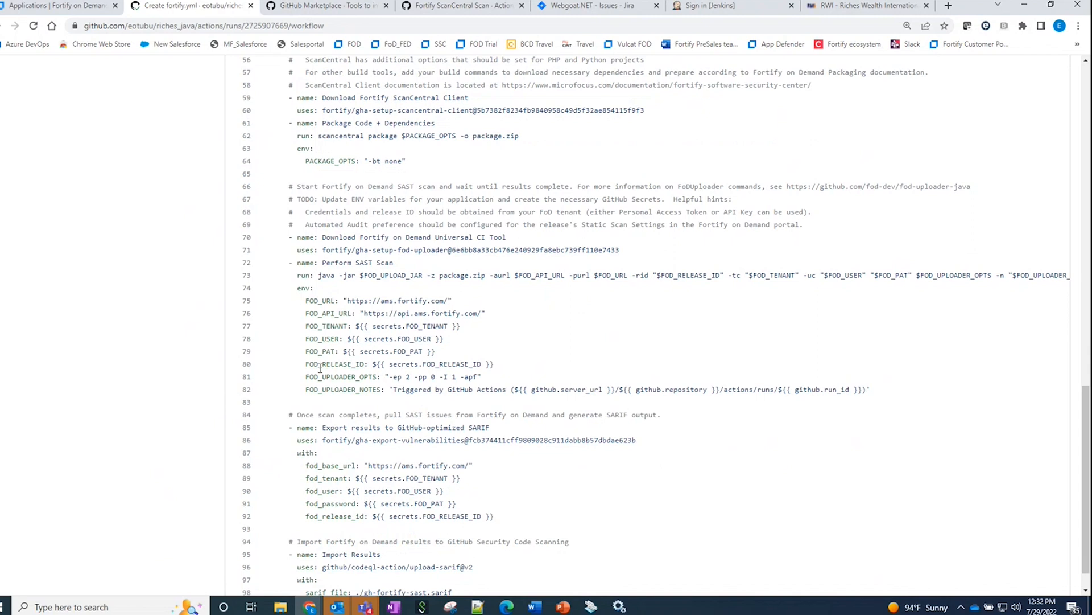
pyautogui.moveTo(351, 342)
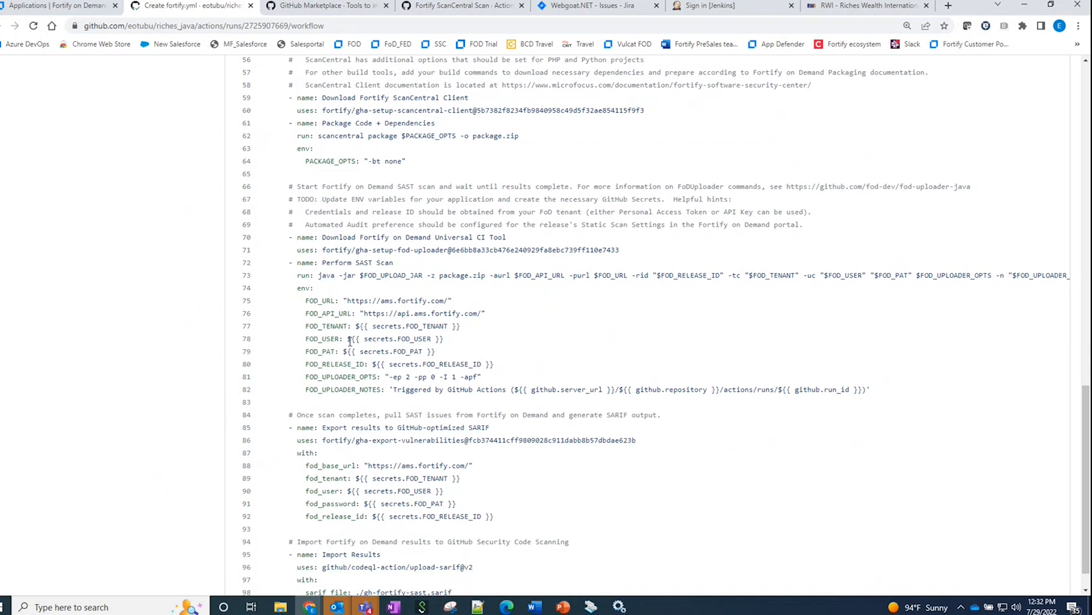
pyautogui.moveTo(389, 340)
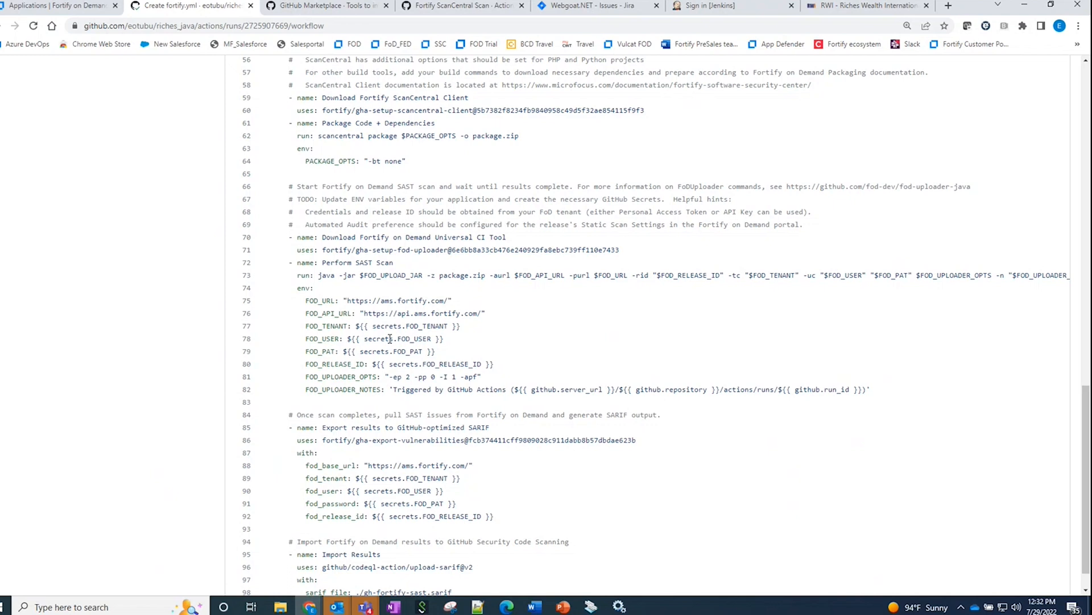
pyautogui.moveTo(398, 285)
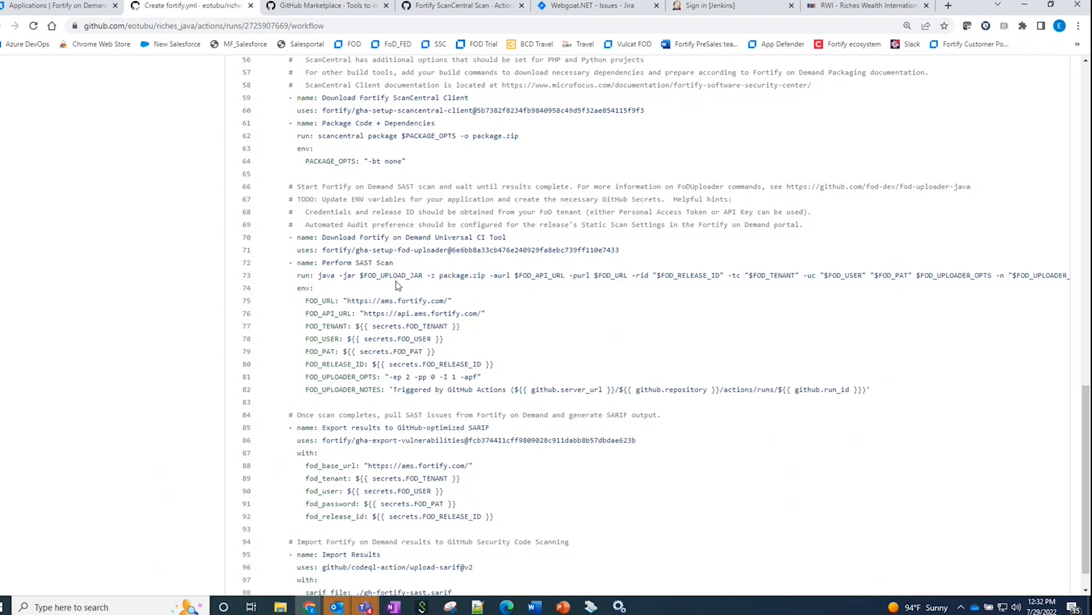
pyautogui.moveTo(483, 130)
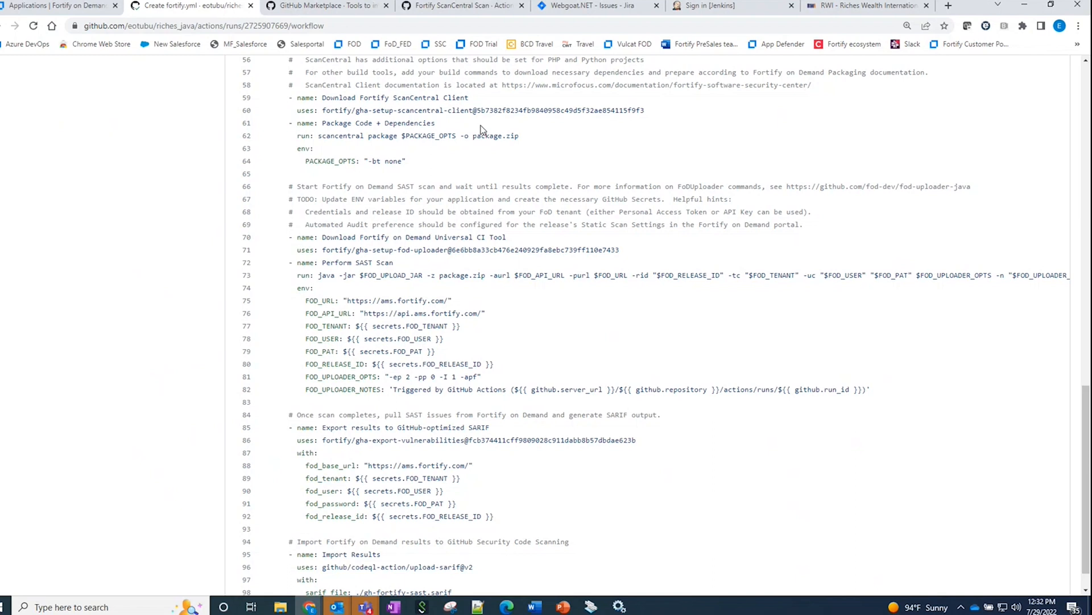
pyautogui.moveTo(493, 146)
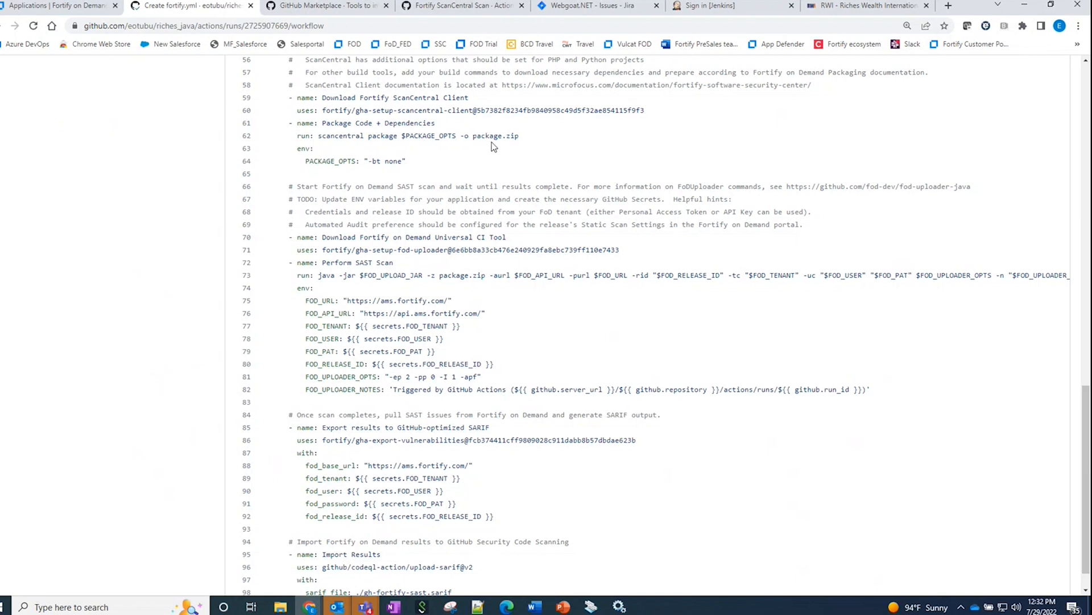
pyautogui.moveTo(413, 280)
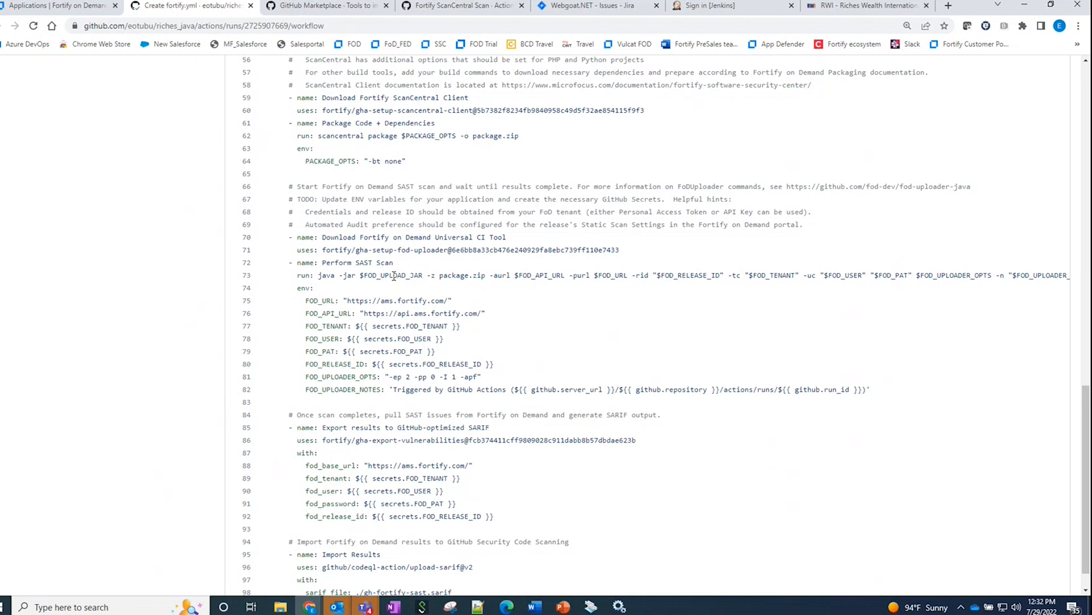
pyautogui.moveTo(513, 296)
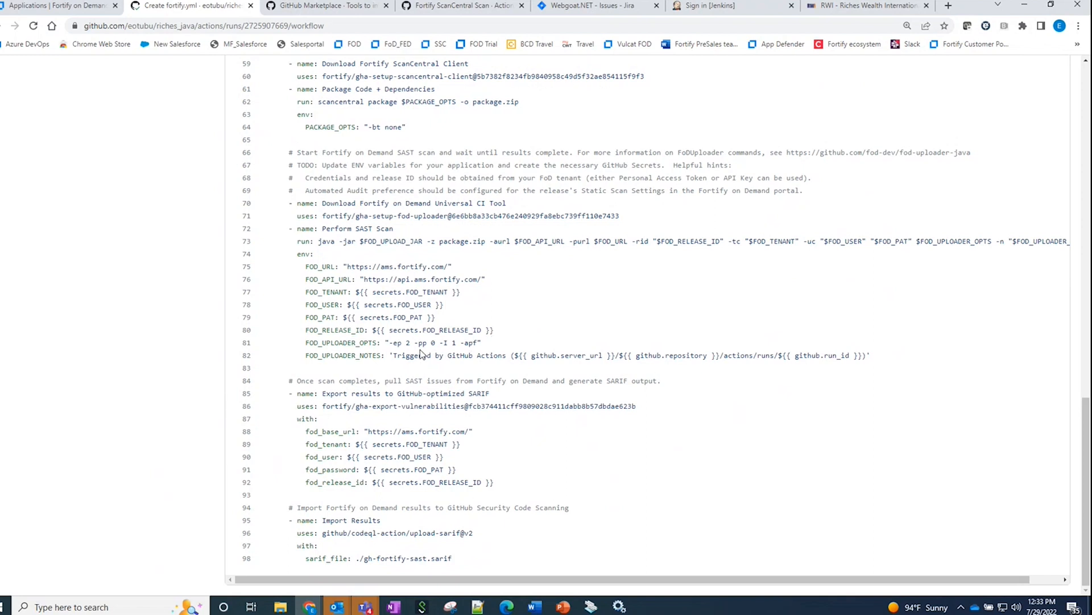
pyautogui.moveTo(474, 376)
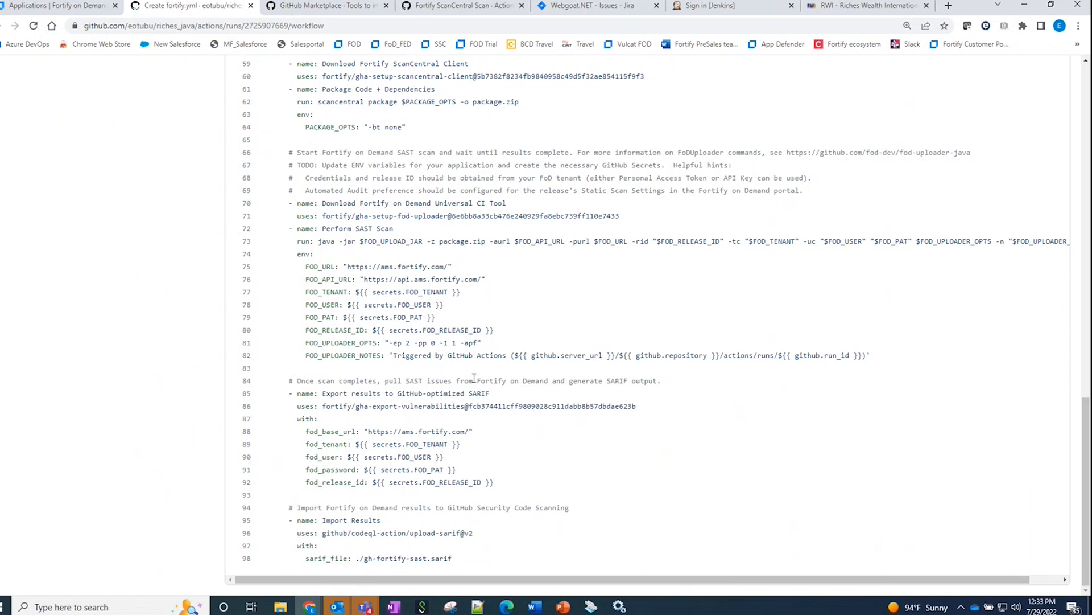
pyautogui.moveTo(458, 392)
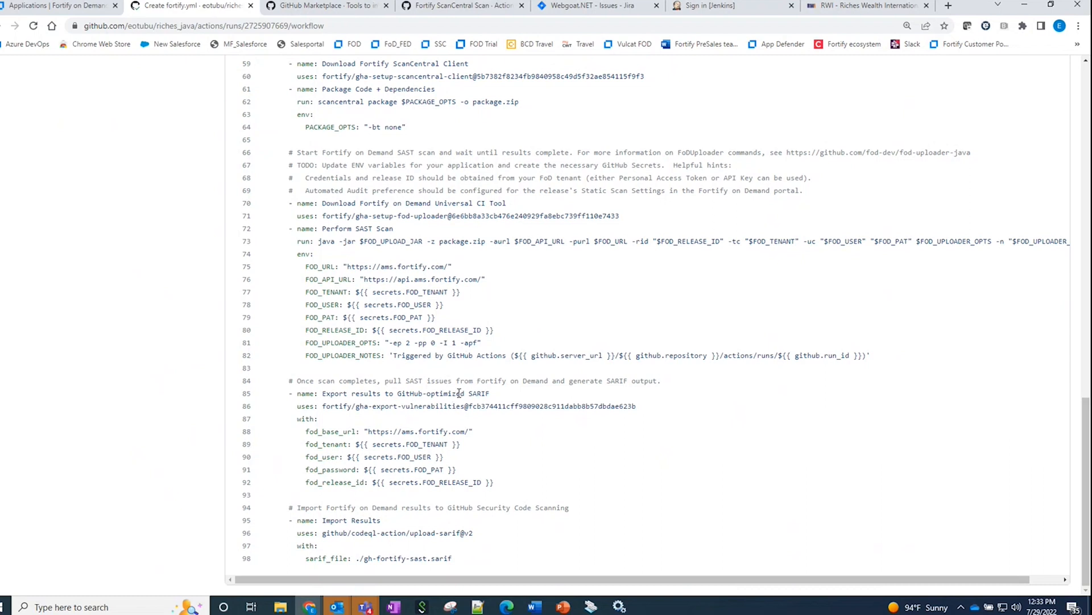
pyautogui.moveTo(564, 437)
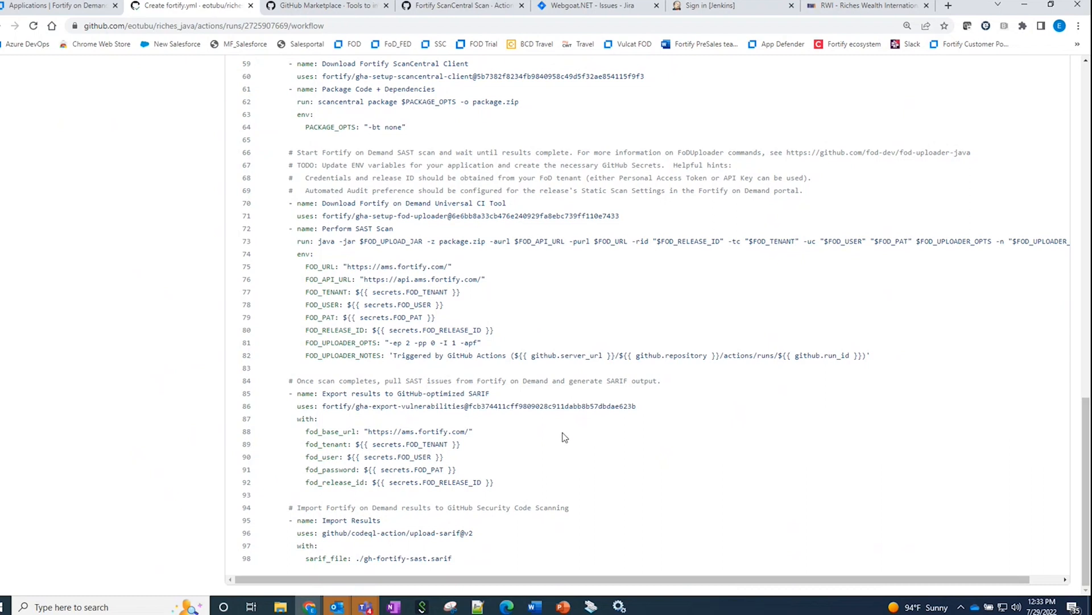
pyautogui.moveTo(367, 382)
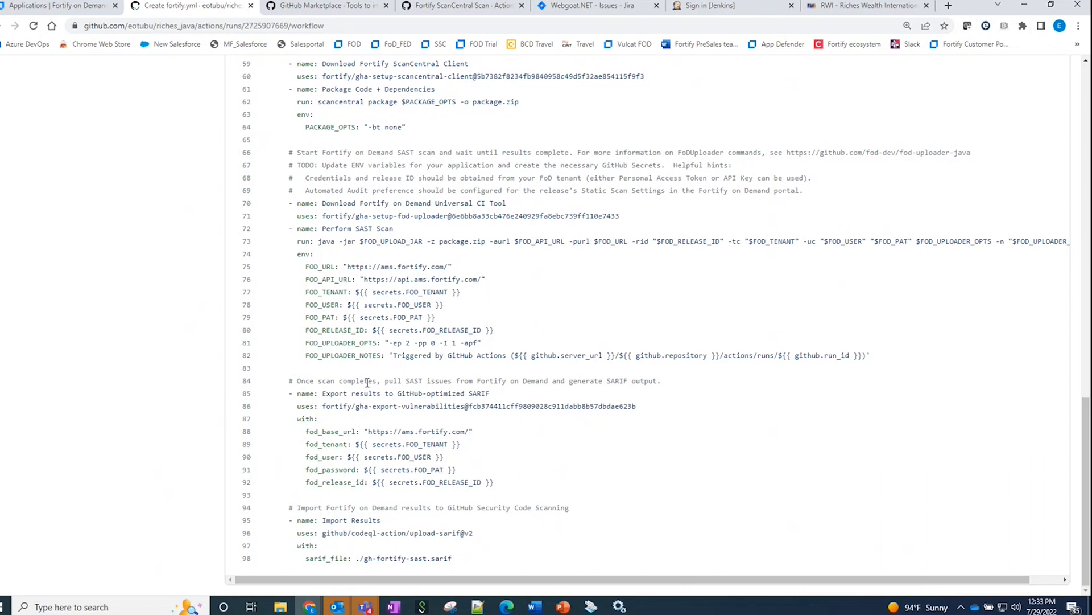
pyautogui.moveTo(353, 458)
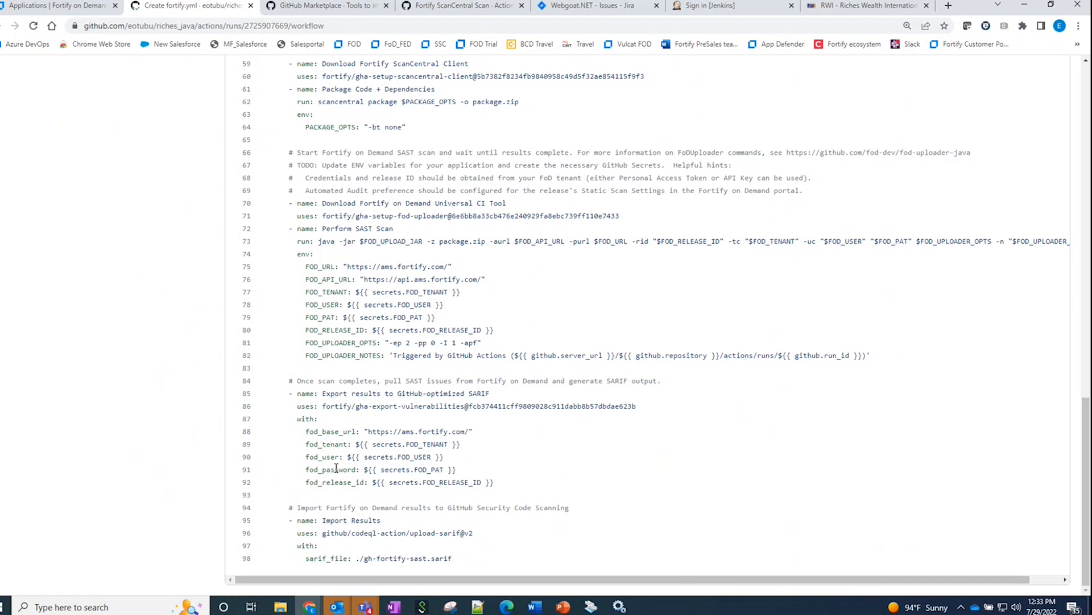
pyautogui.scroll(3)
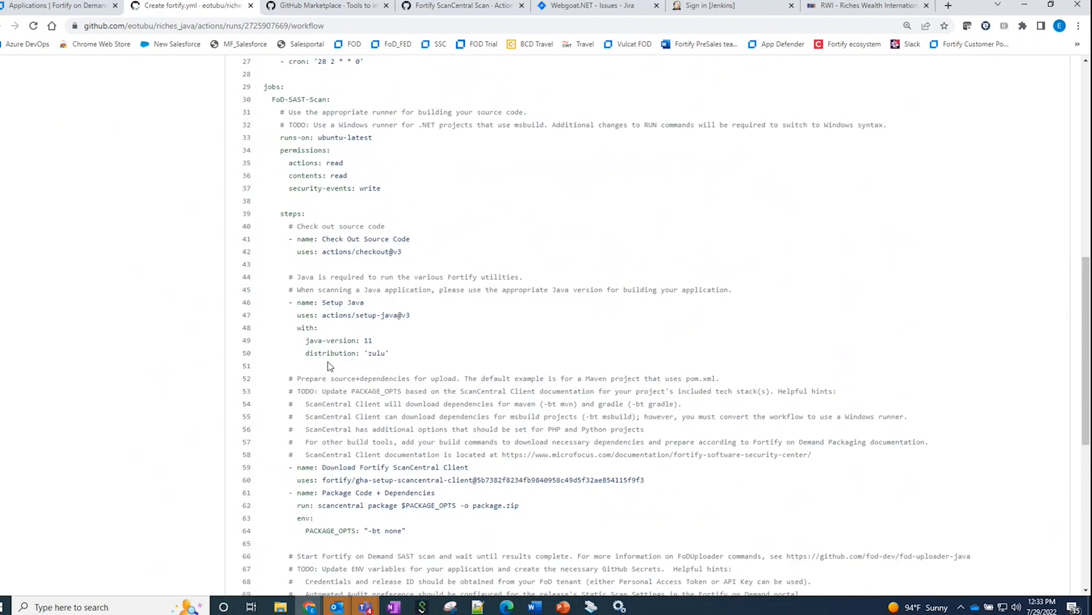
pyautogui.scroll(3)
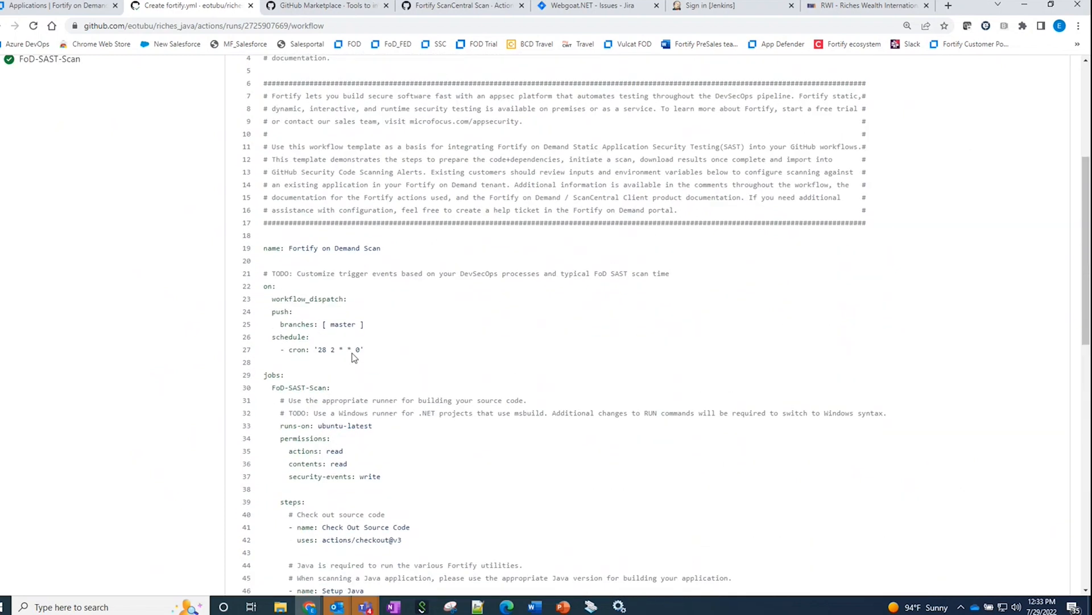
pyautogui.scroll(3)
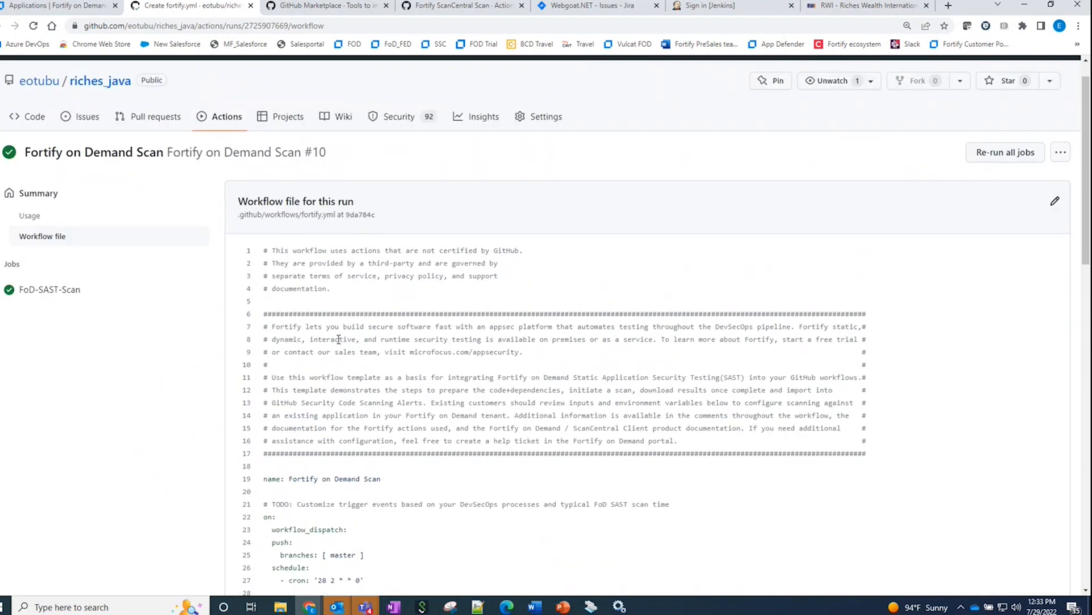